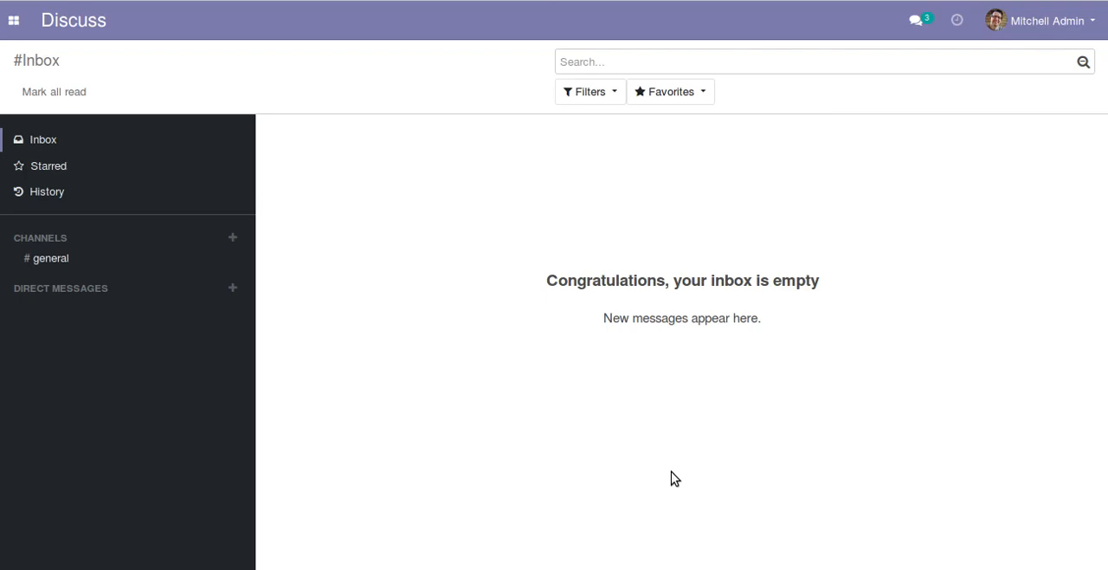
mouse_move(530, 400)
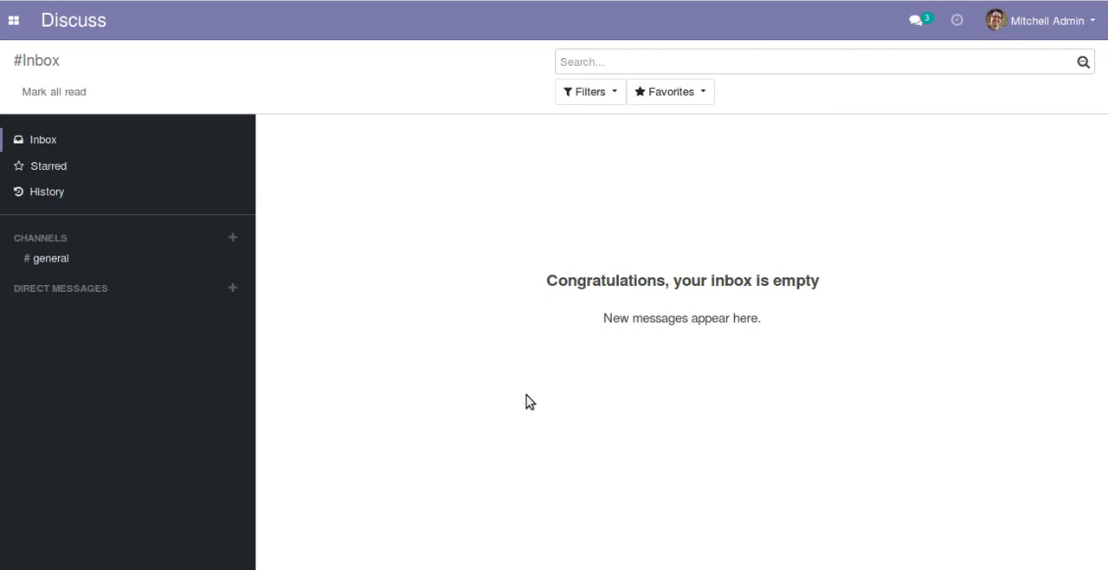
mouse_move(13, 21)
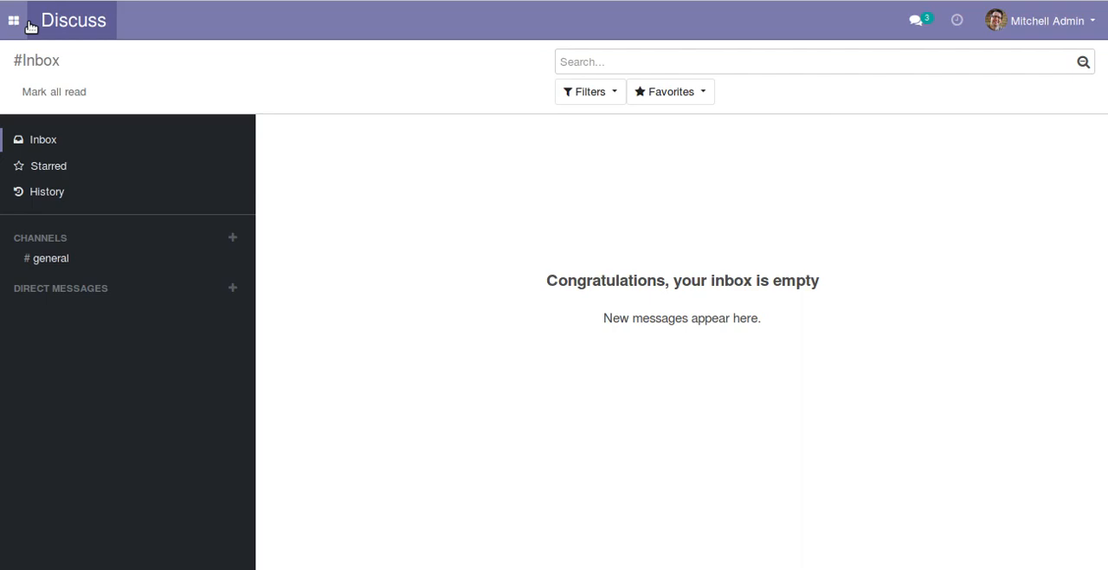
Show the Accounting customers as a list of four records with name, phone and email
left_click(14, 21)
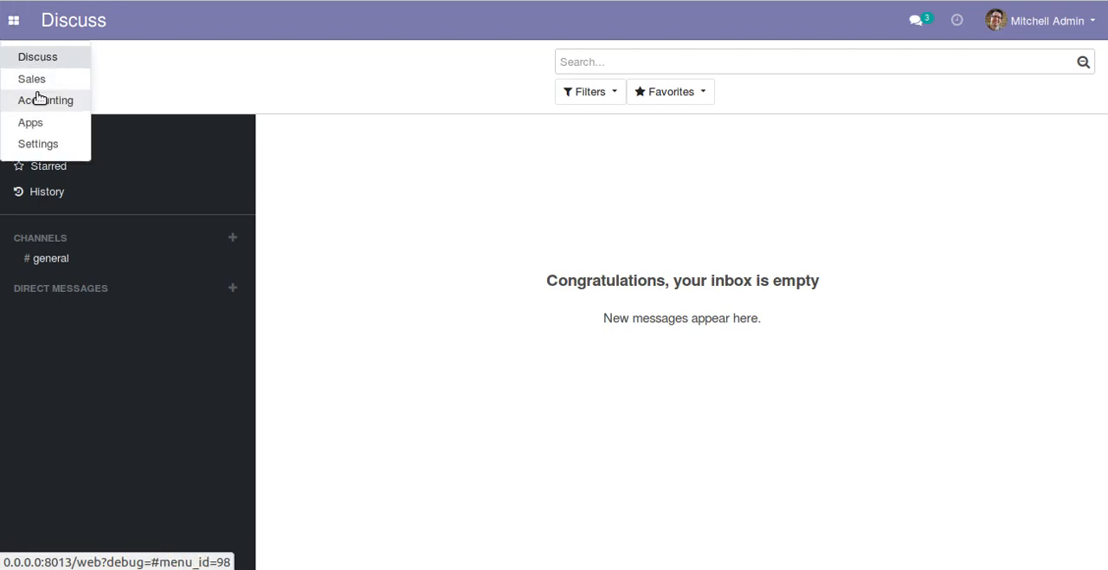
left_click(38, 55)
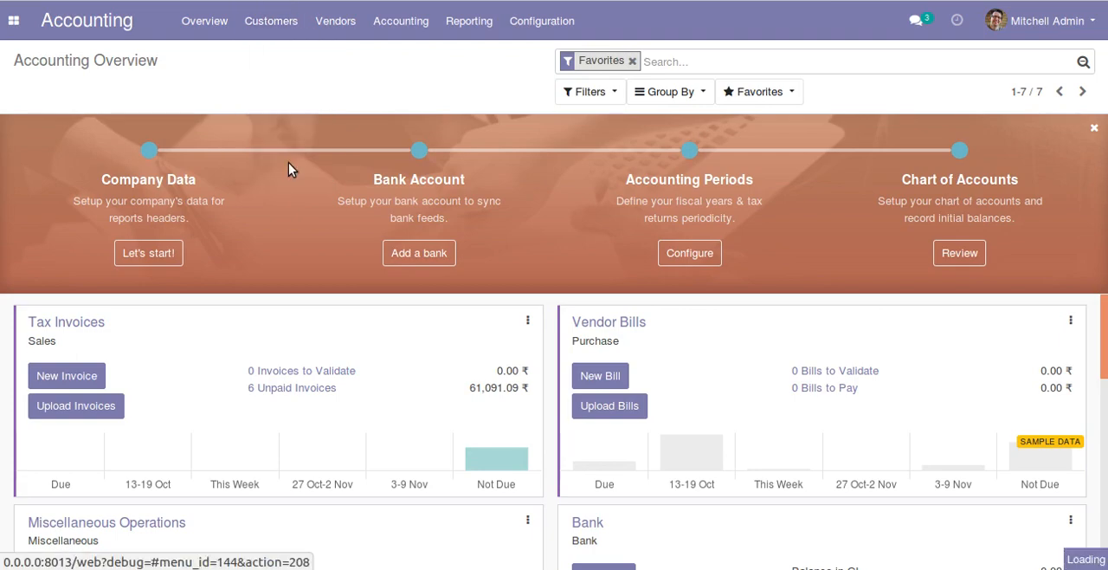
left_click(270, 20)
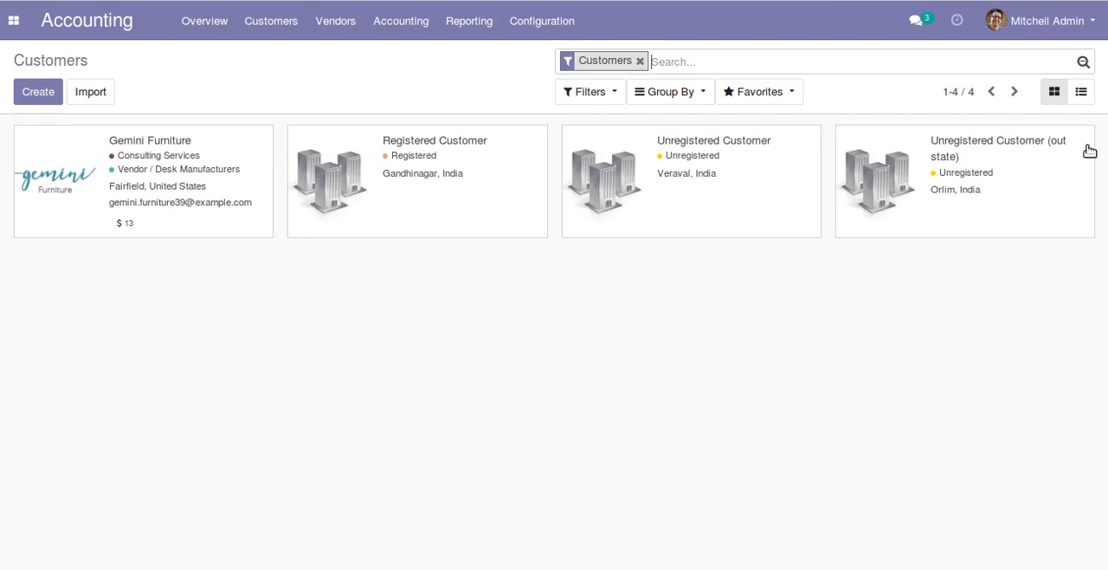
left_click(1081, 90)
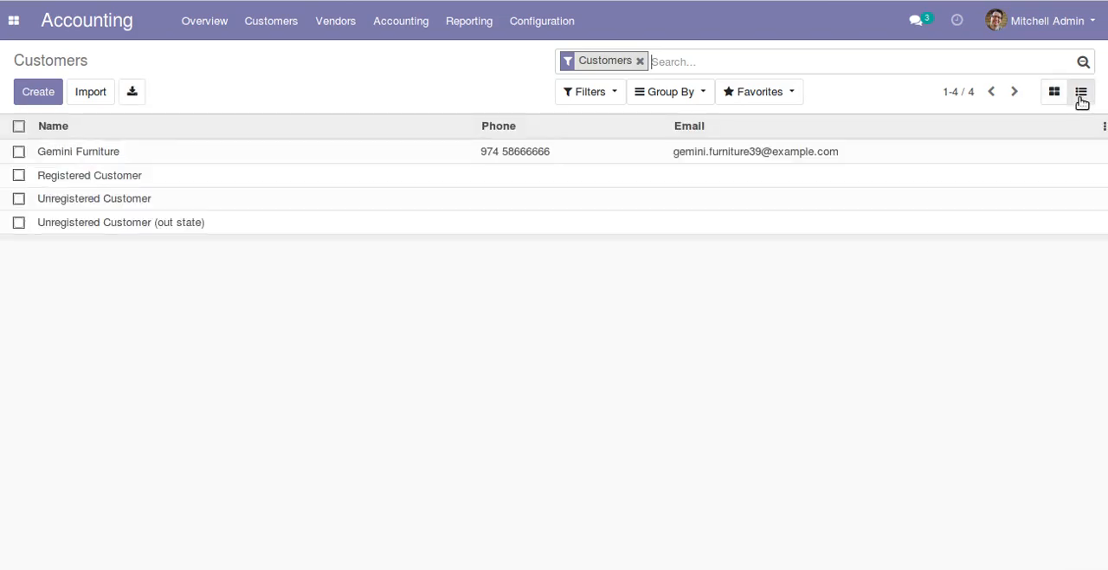
mouse_move(1080, 91)
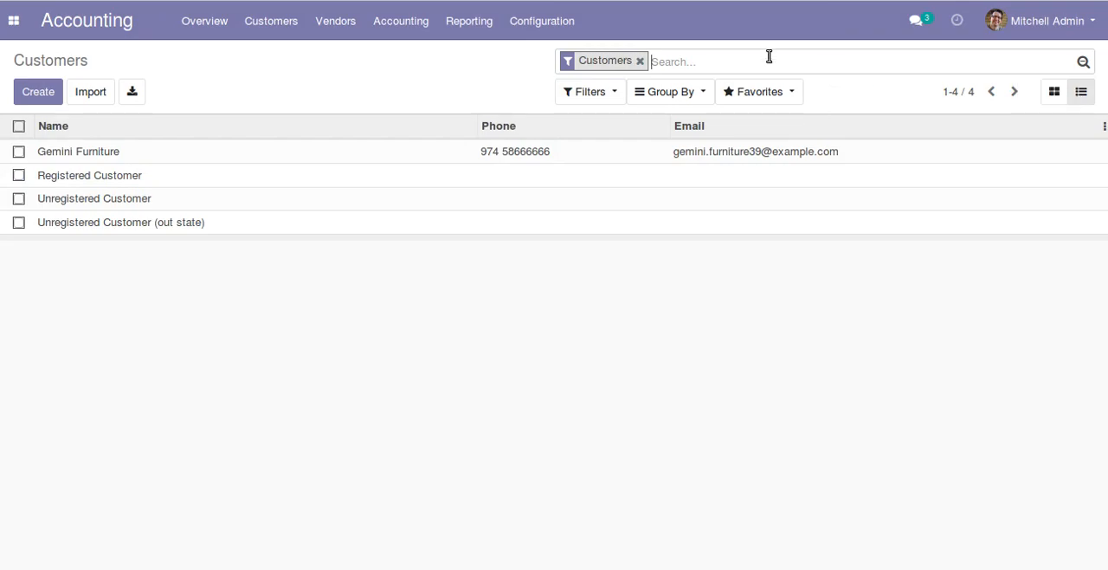
Filter the customer list by name 'azure' down to the four Azure Interior records
left_click(640, 61)
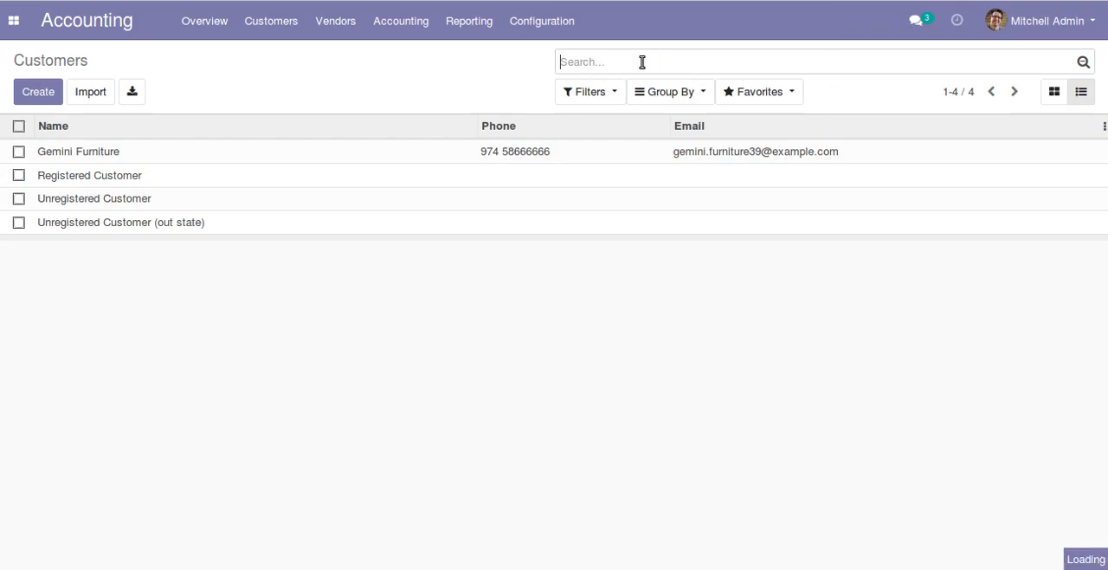
type("a")
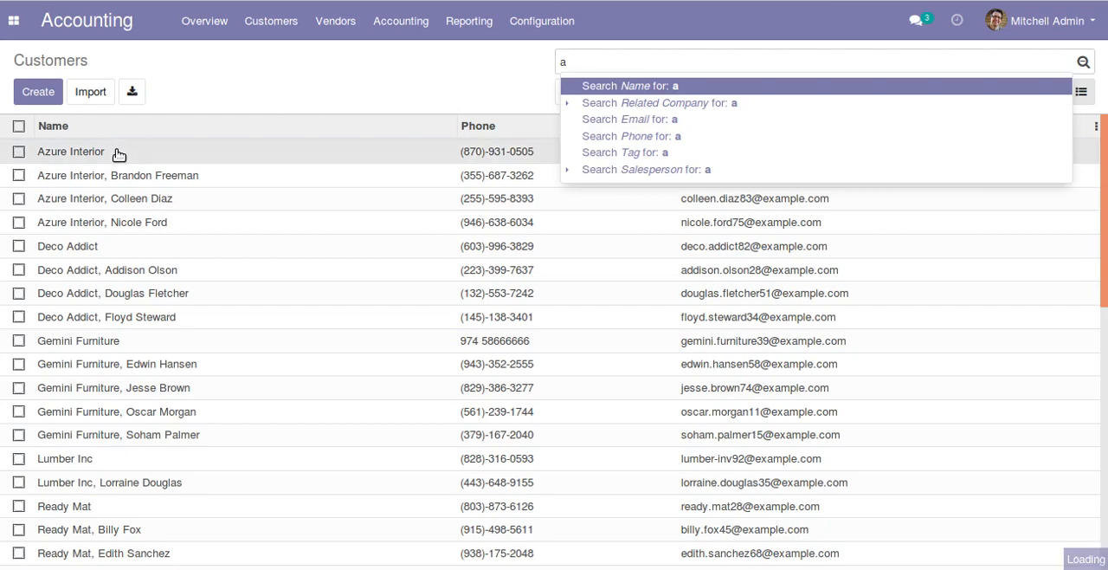
left_click(70, 152)
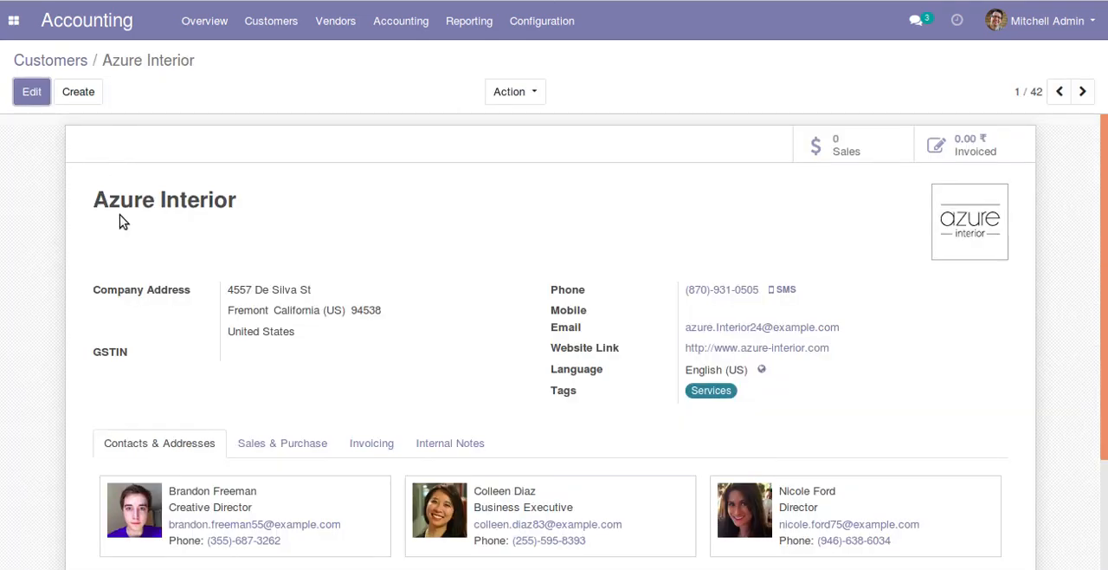
mouse_move(111, 97)
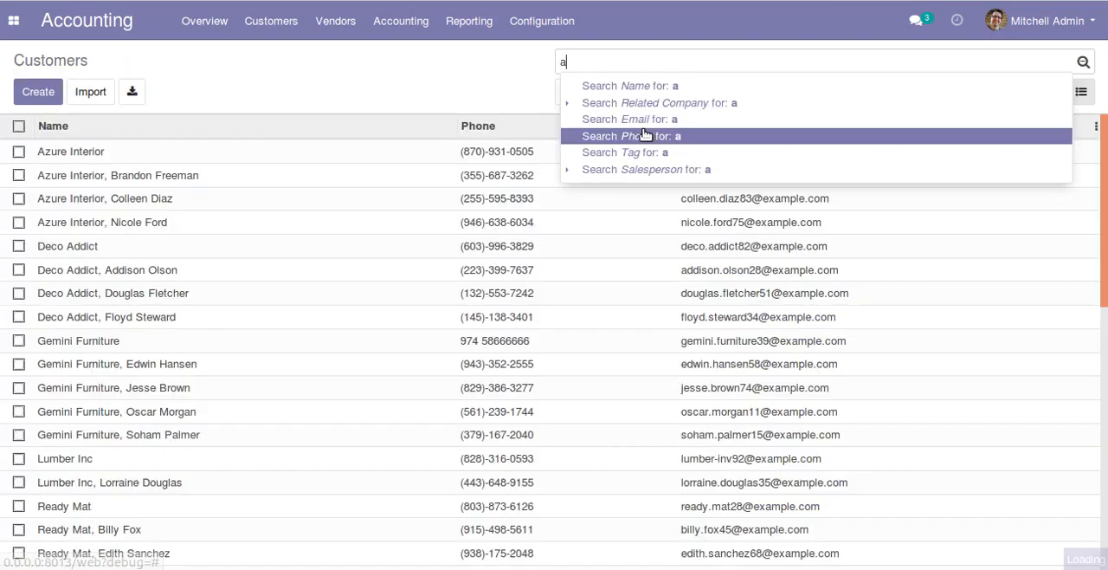
type("zu")
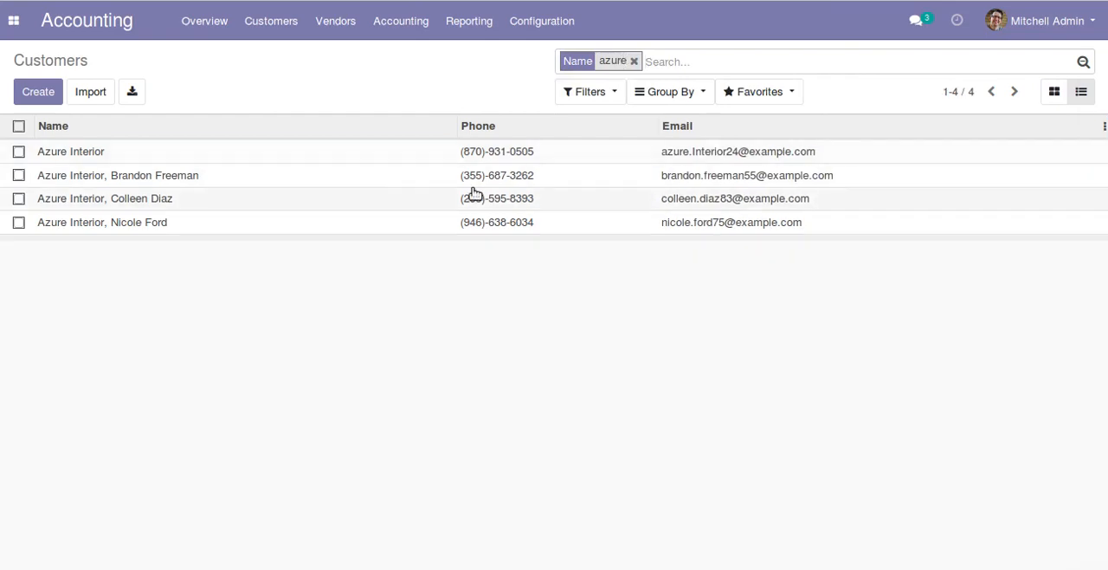
mouse_move(69, 258)
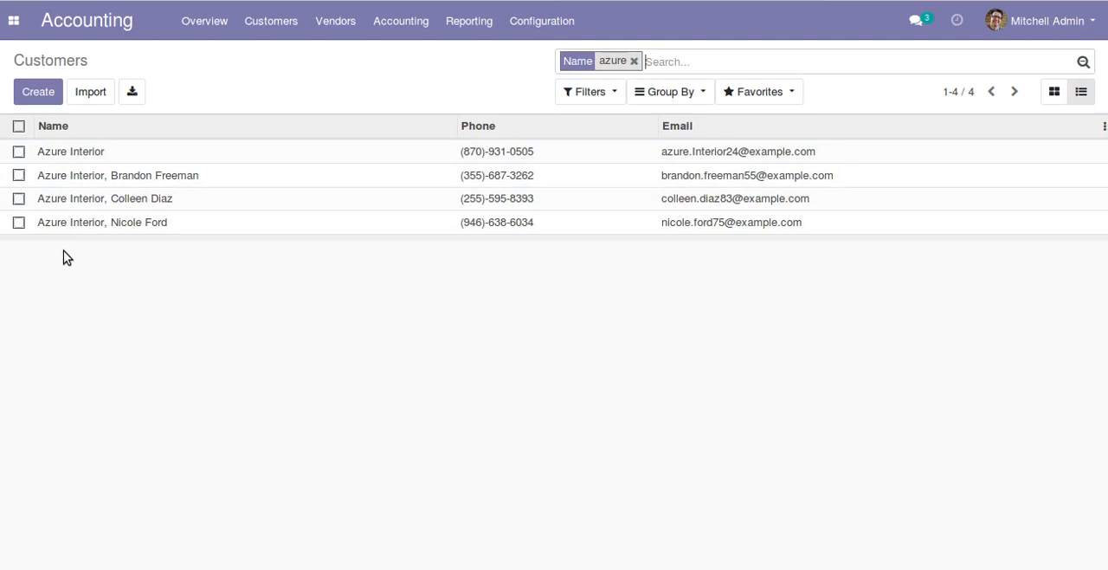
mouse_move(482, 162)
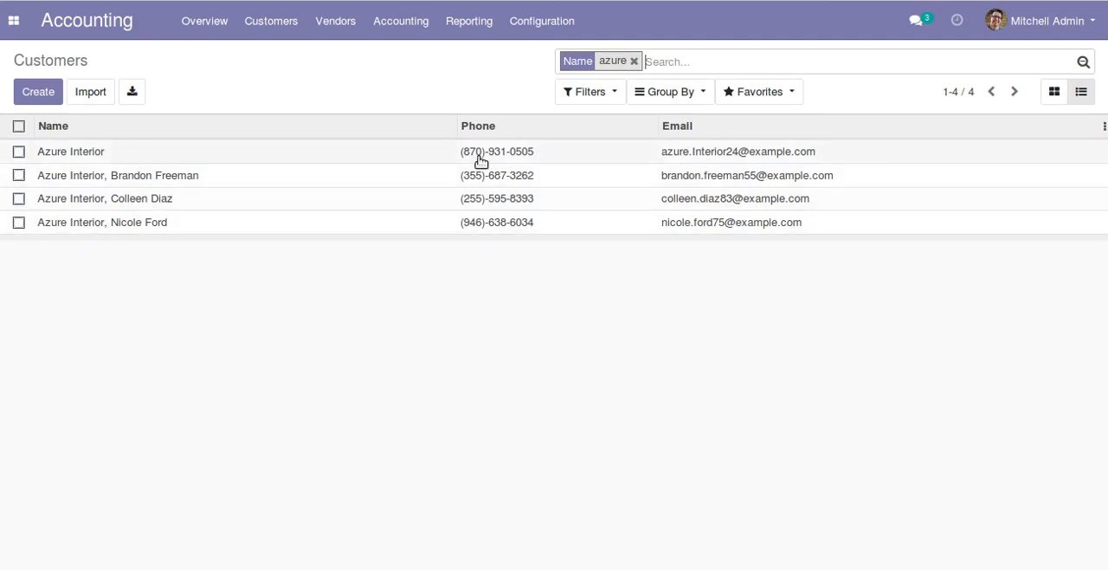
mouse_move(142, 242)
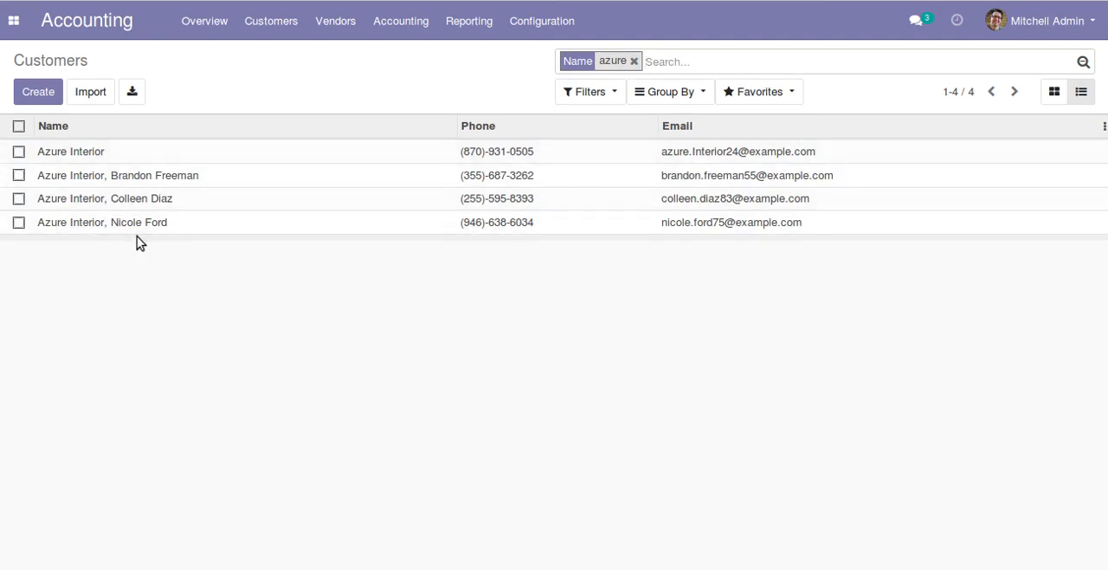
mouse_move(159, 208)
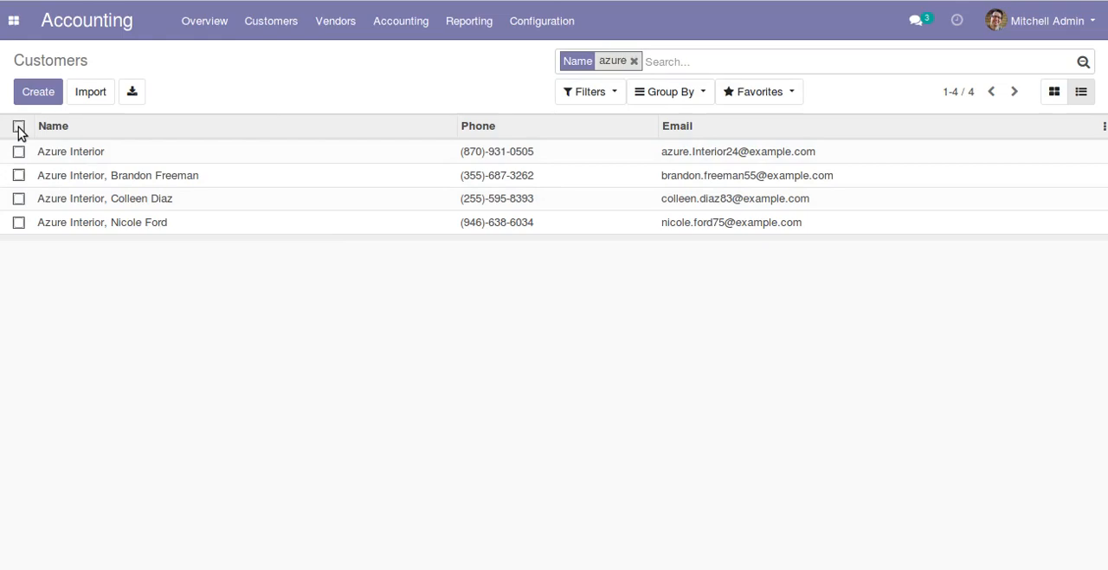
left_click(20, 124)
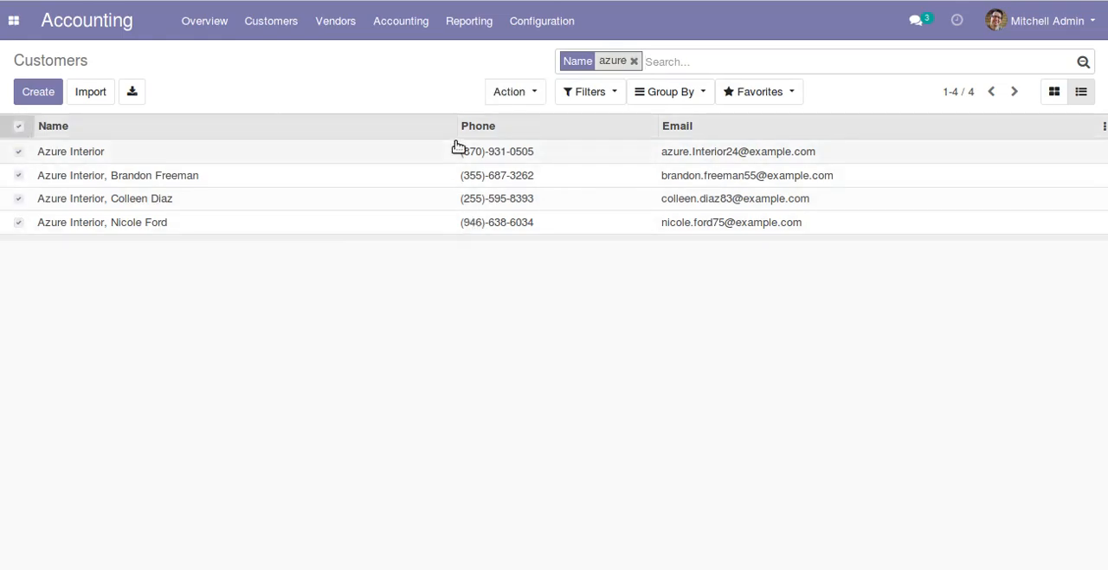
left_click(70, 150)
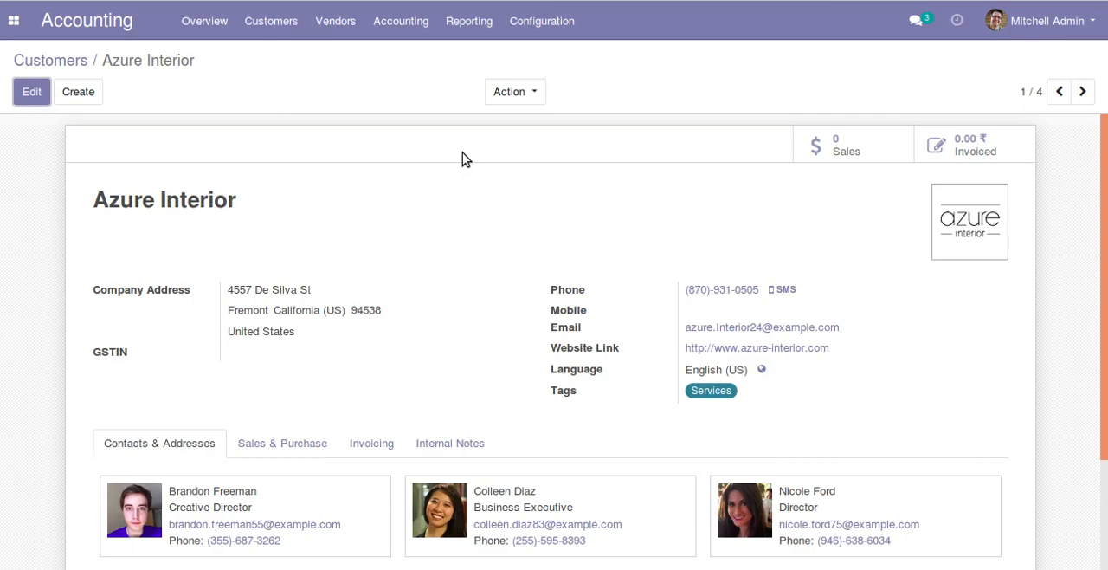
mouse_move(394, 156)
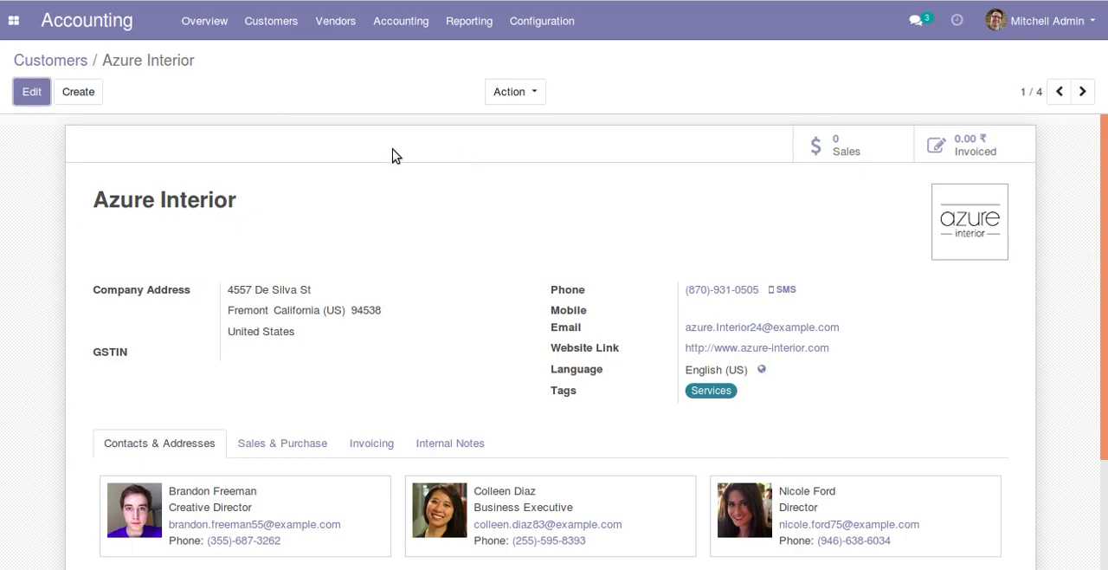
left_click(48, 59)
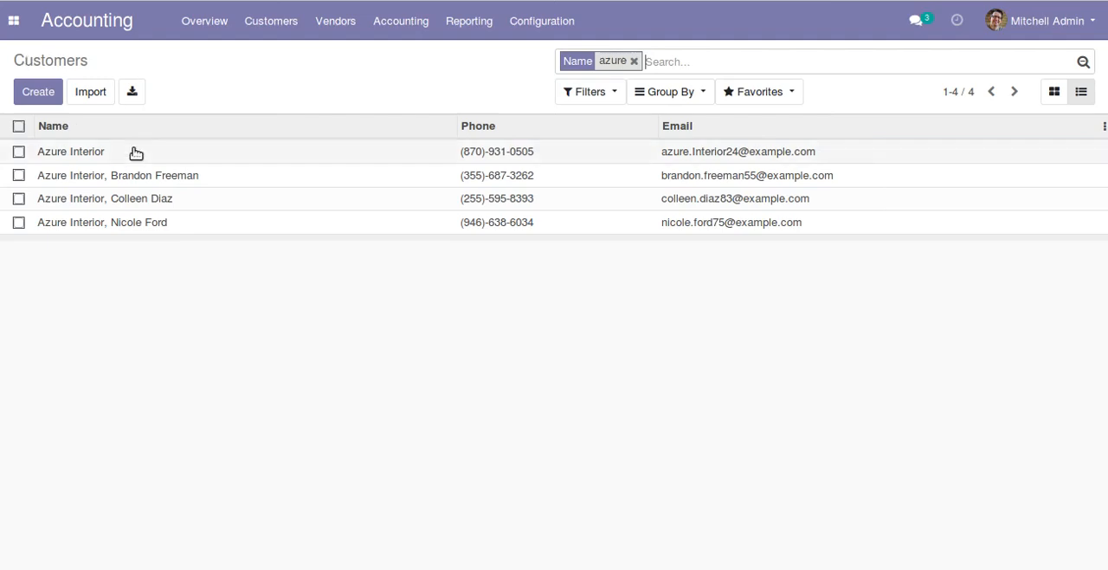
left_click(69, 150)
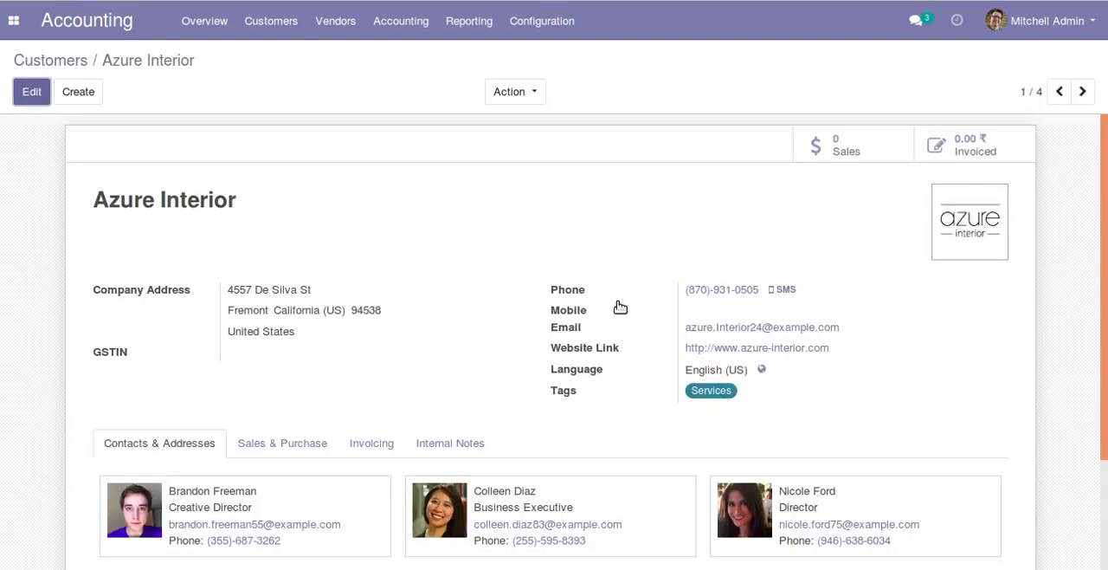
left_click(31, 90)
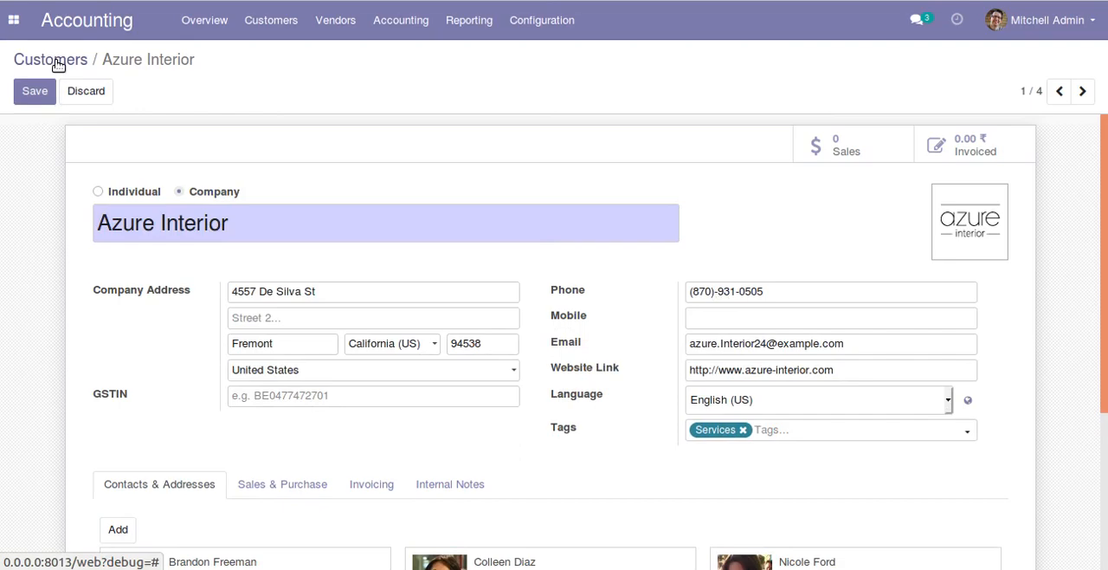
left_click(48, 58)
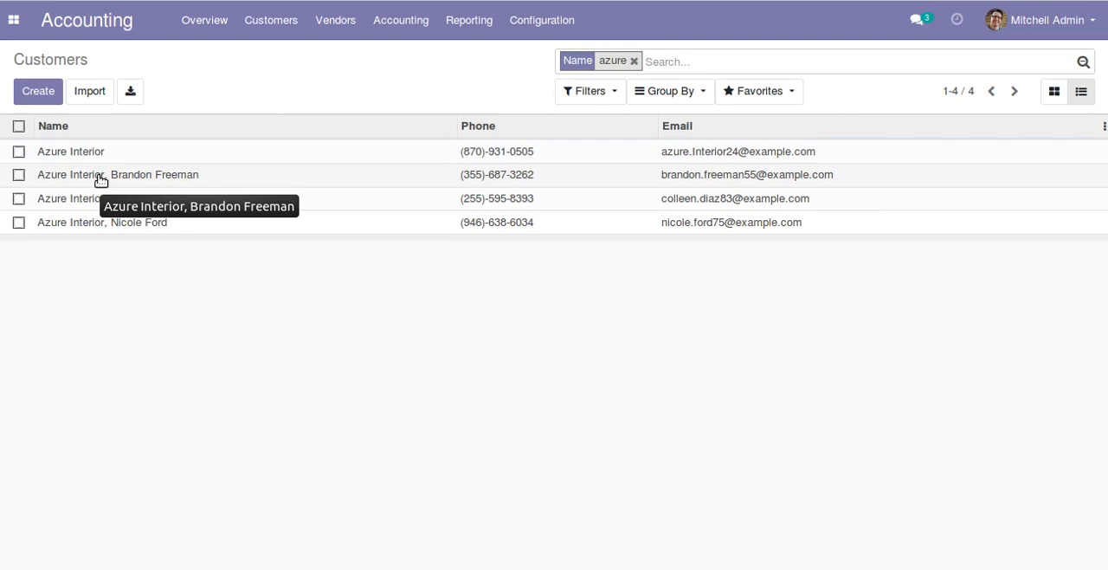
mouse_move(225, 143)
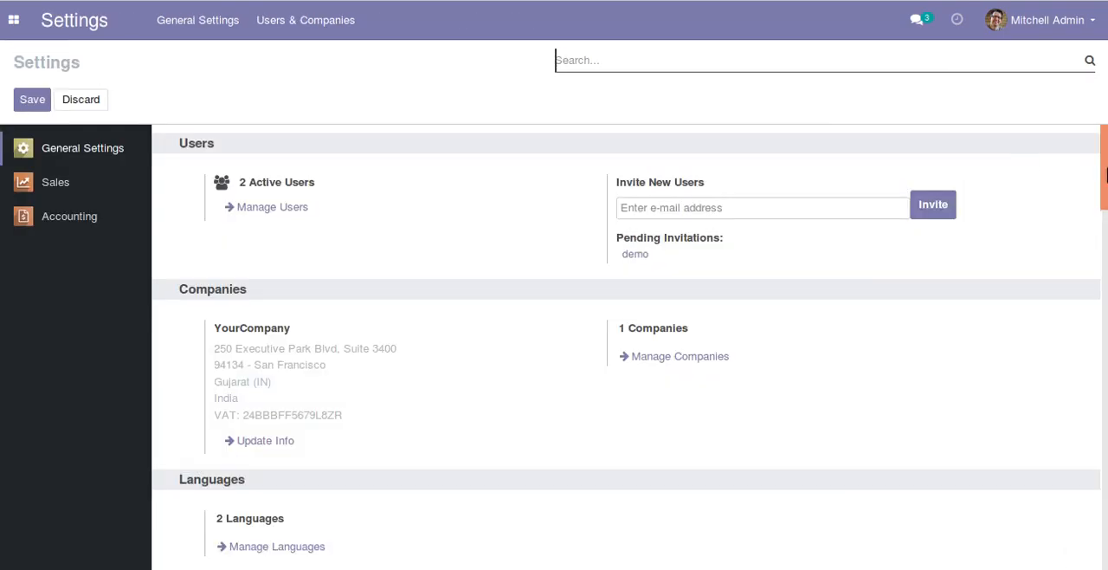
Activate developer mode from the Developer Tools section of Settings
scroll("down", 3)
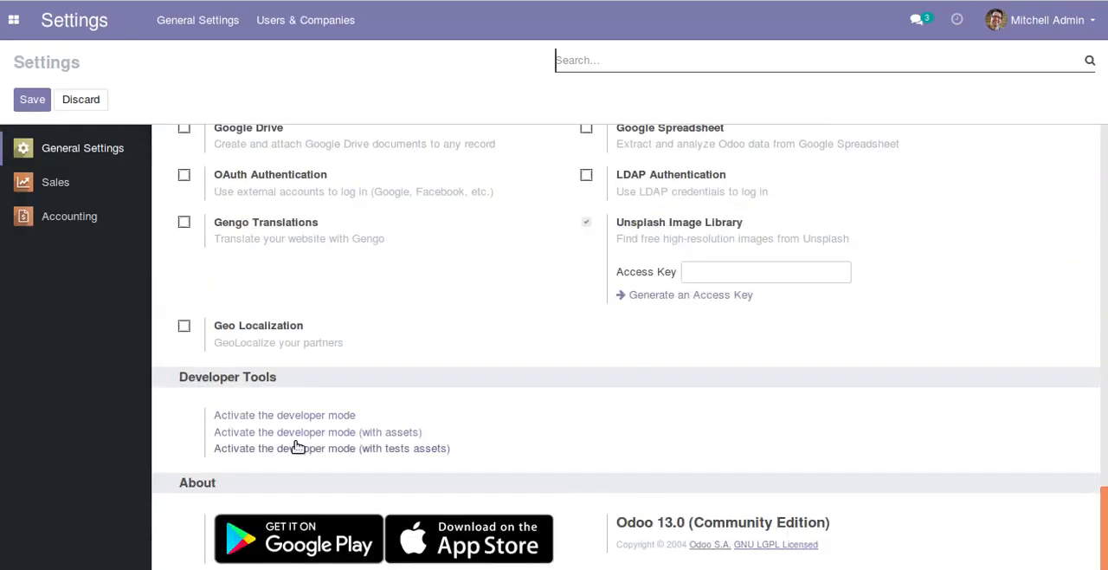
left_click(283, 414)
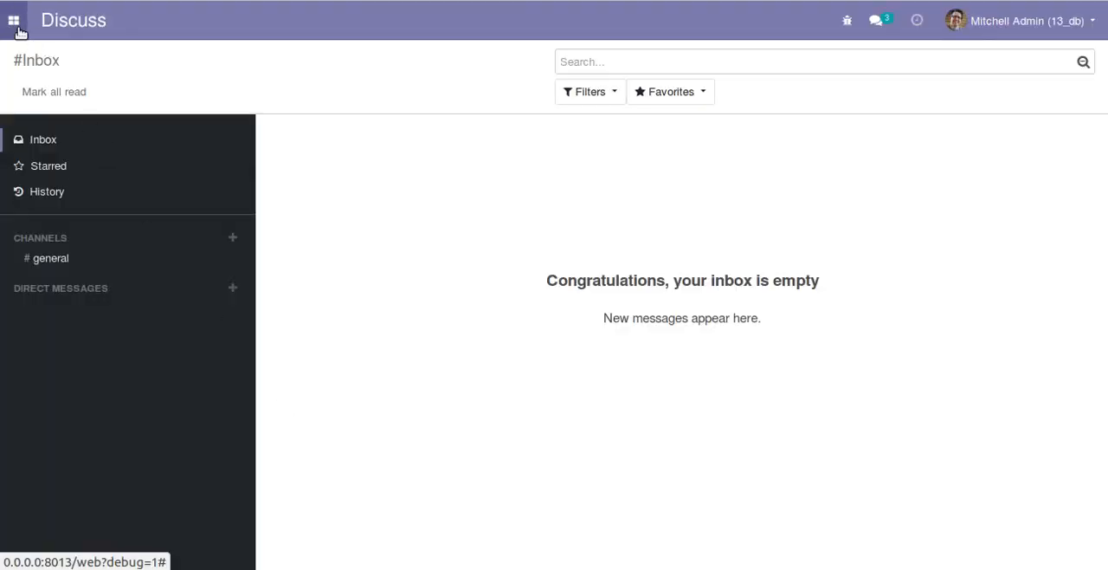
Return to the Accounting customers list and bring up its view definition editor via developer tools
left_click(14, 20)
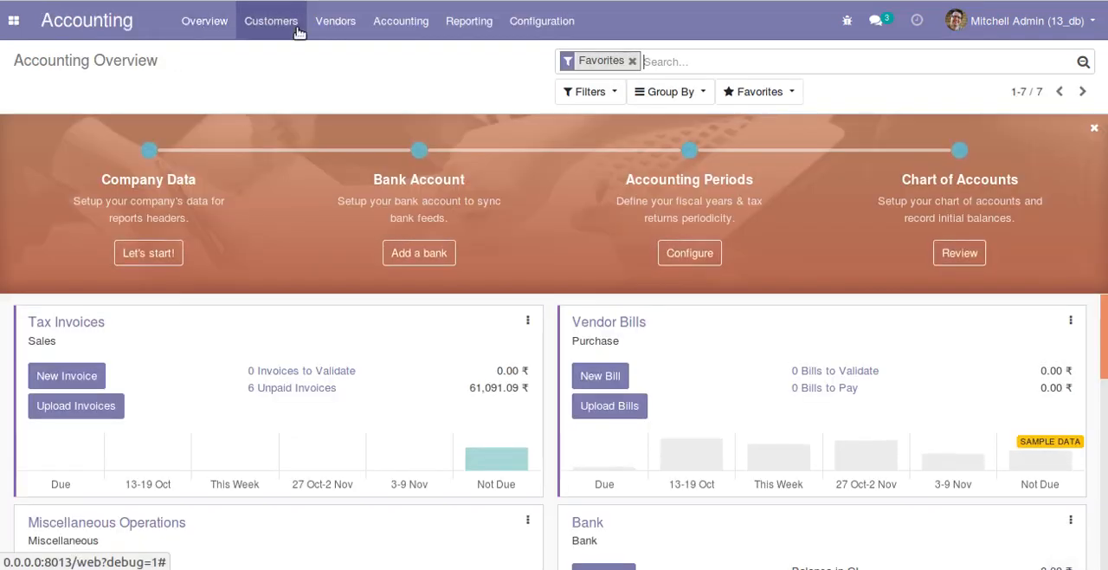
left_click(270, 21)
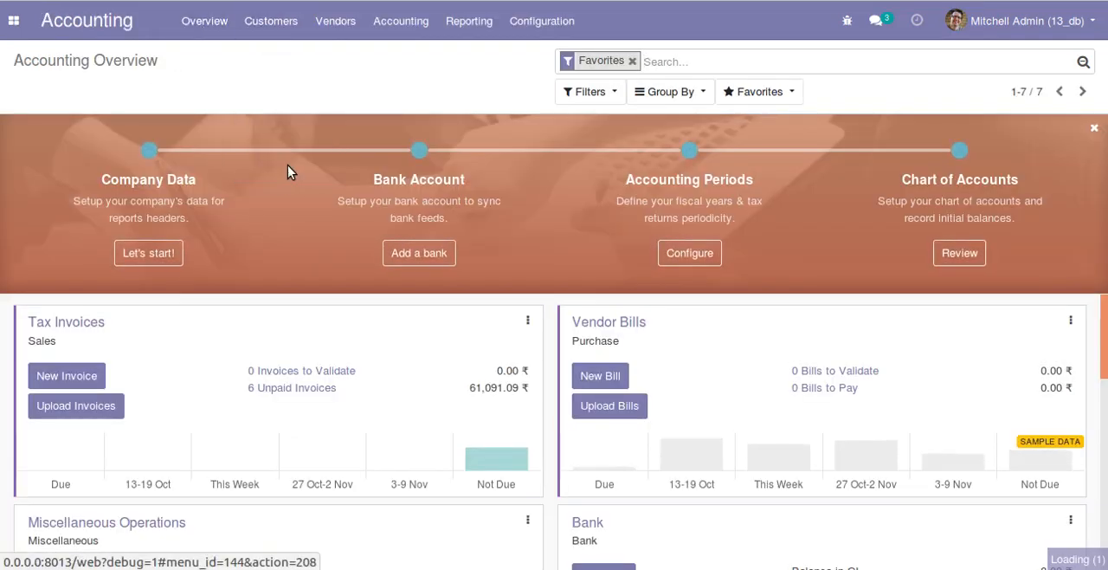
left_click(270, 20)
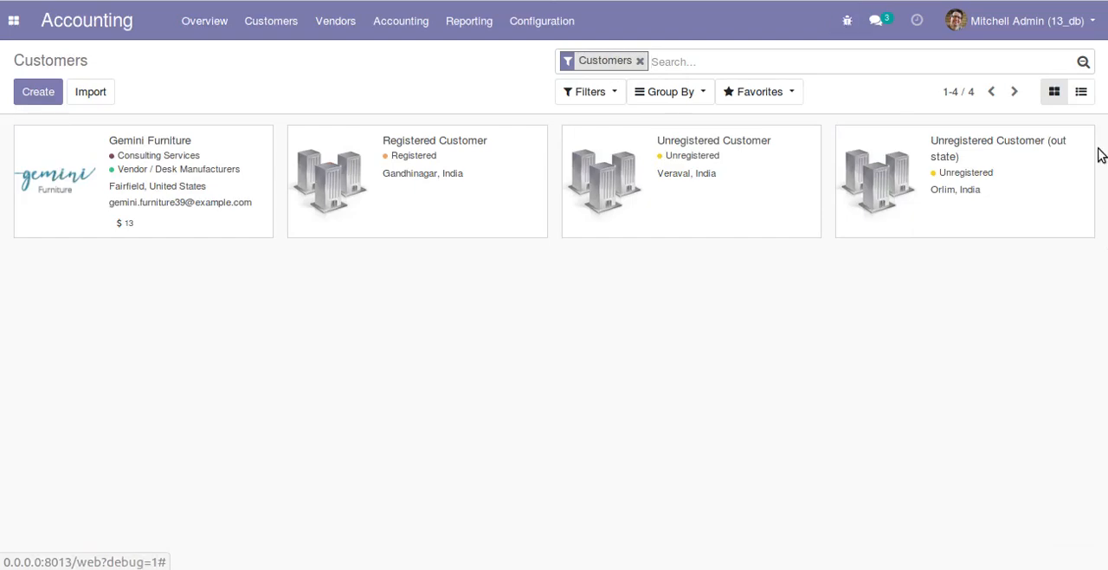
left_click(1080, 90)
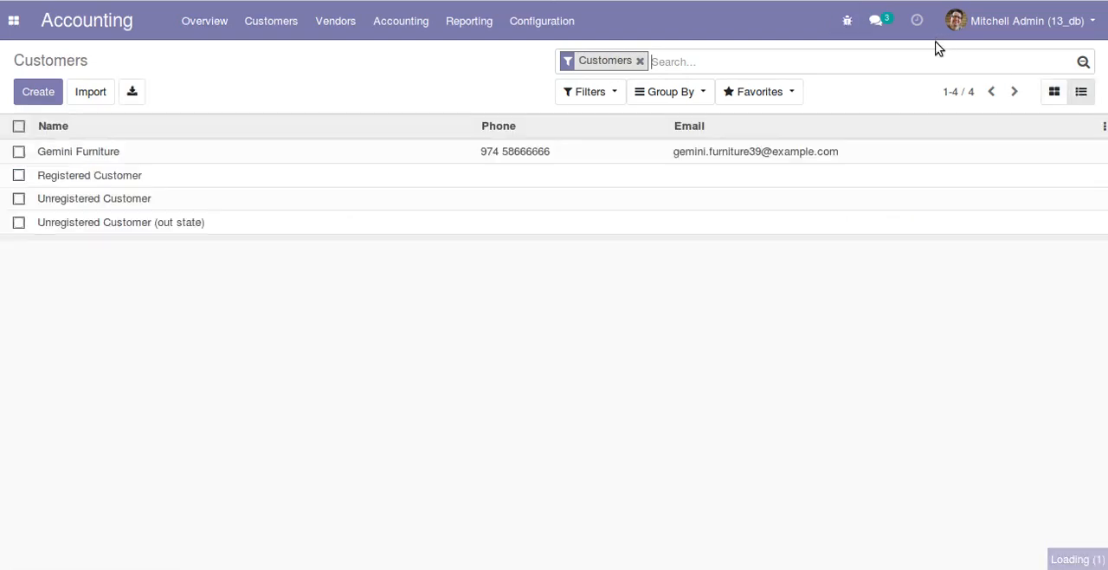
left_click(847, 21)
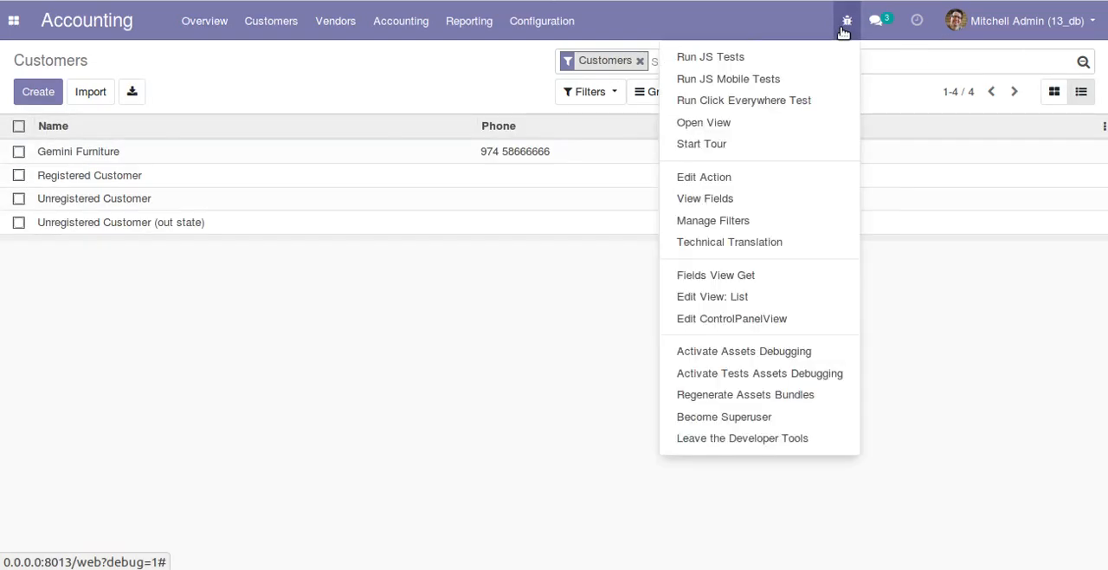
mouse_move(714, 296)
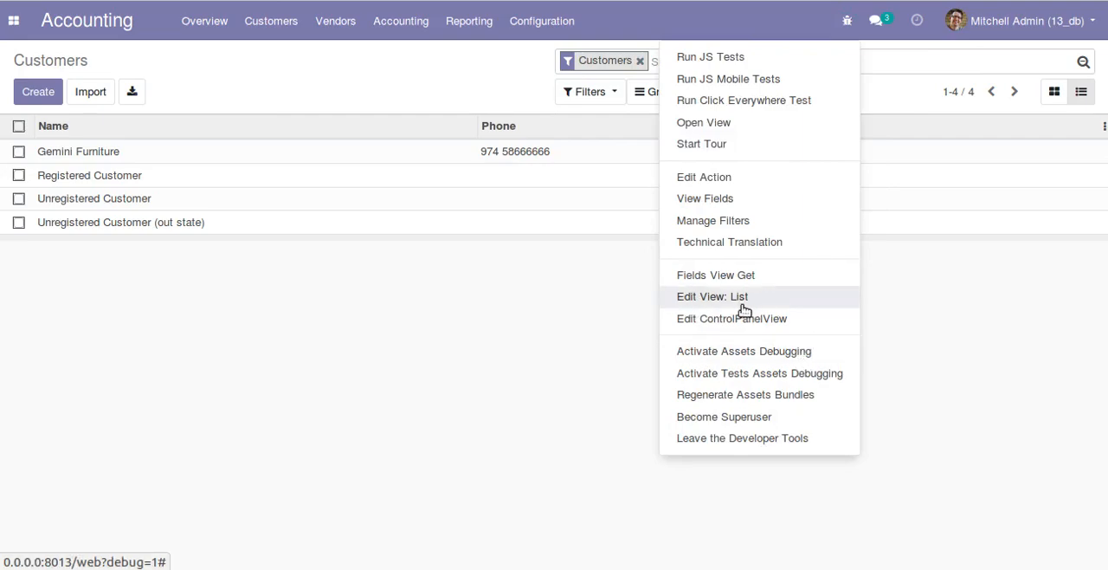
mouse_move(728, 302)
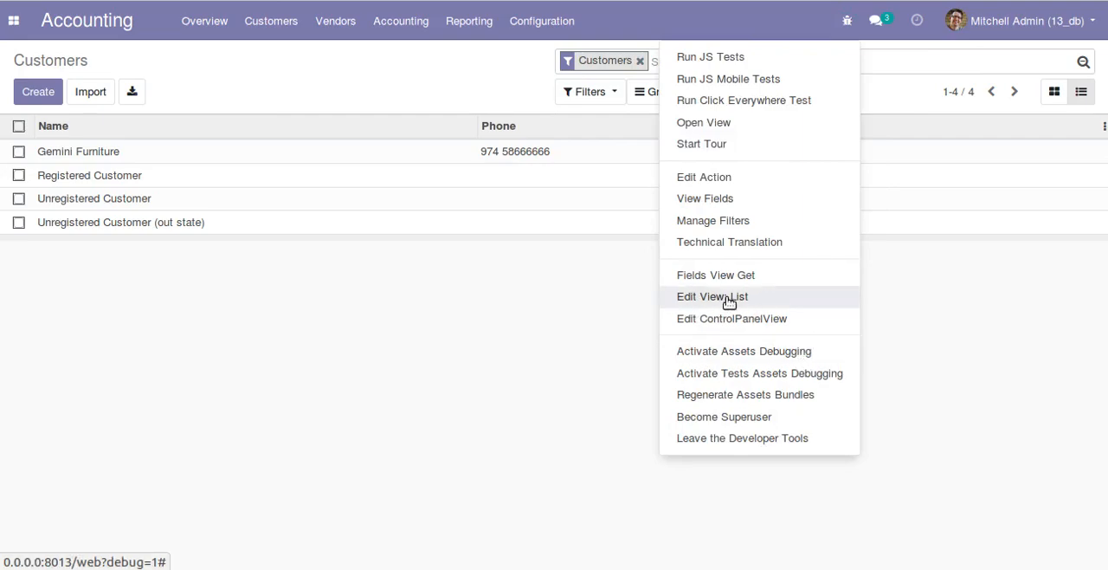
left_click(713, 296)
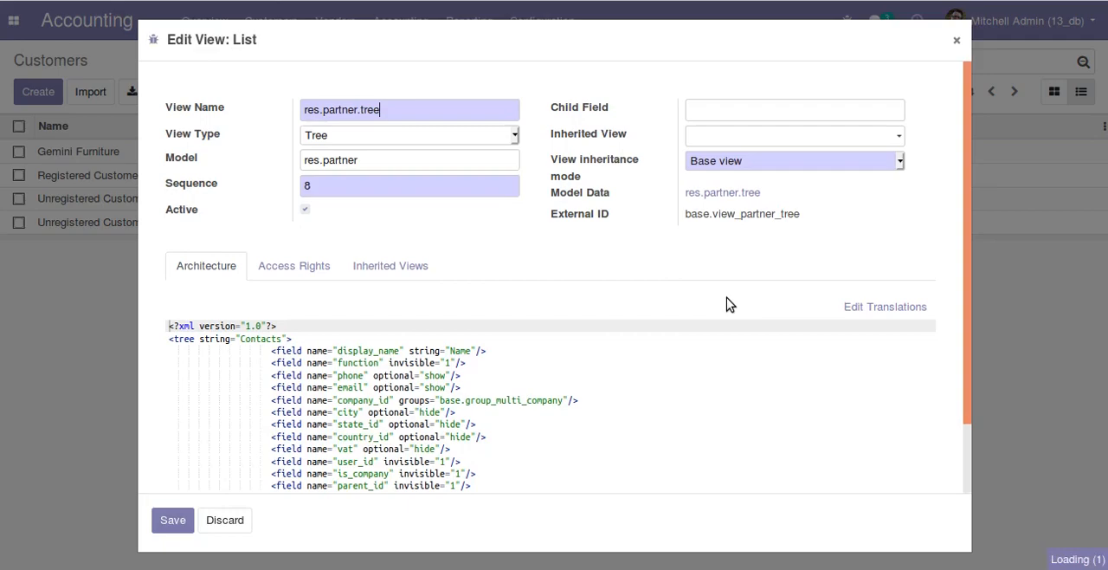
mouse_move(966, 266)
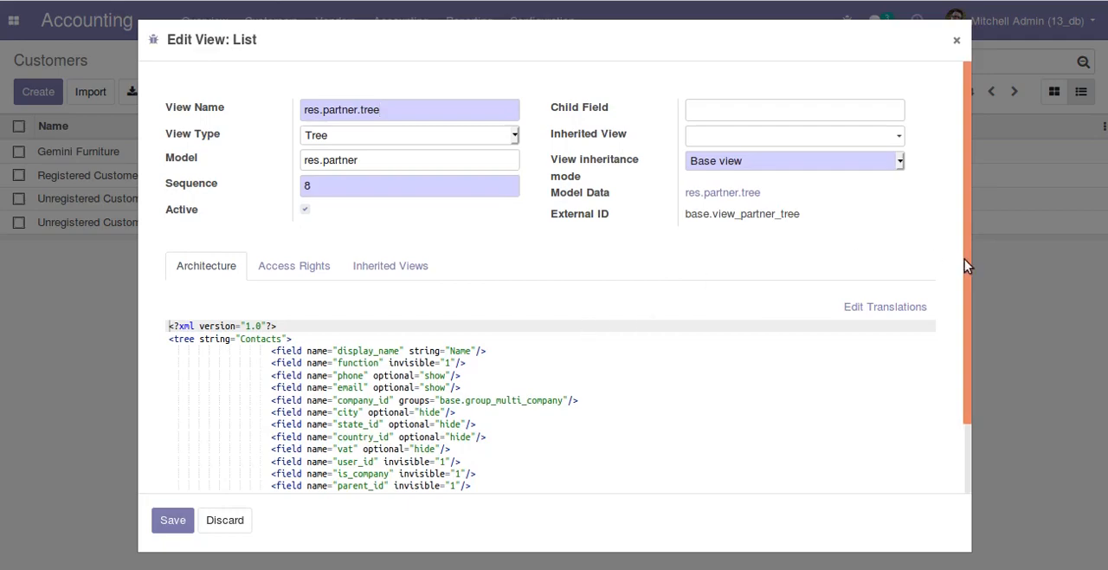
Add multi_edit="1" to the <tree> element of the list view and save it
scroll("down", 3)
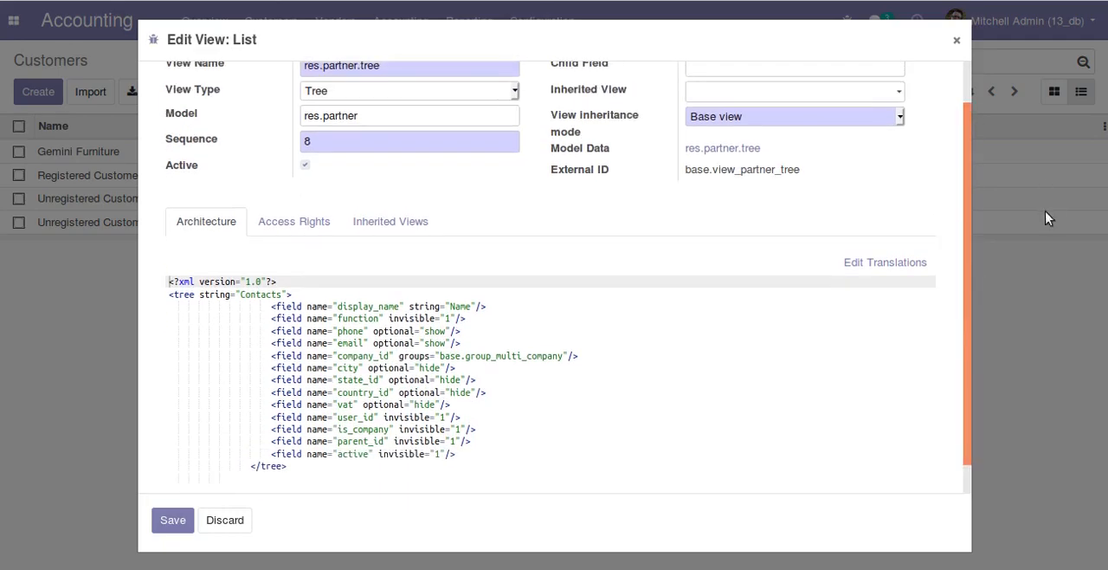
mouse_move(59, 288)
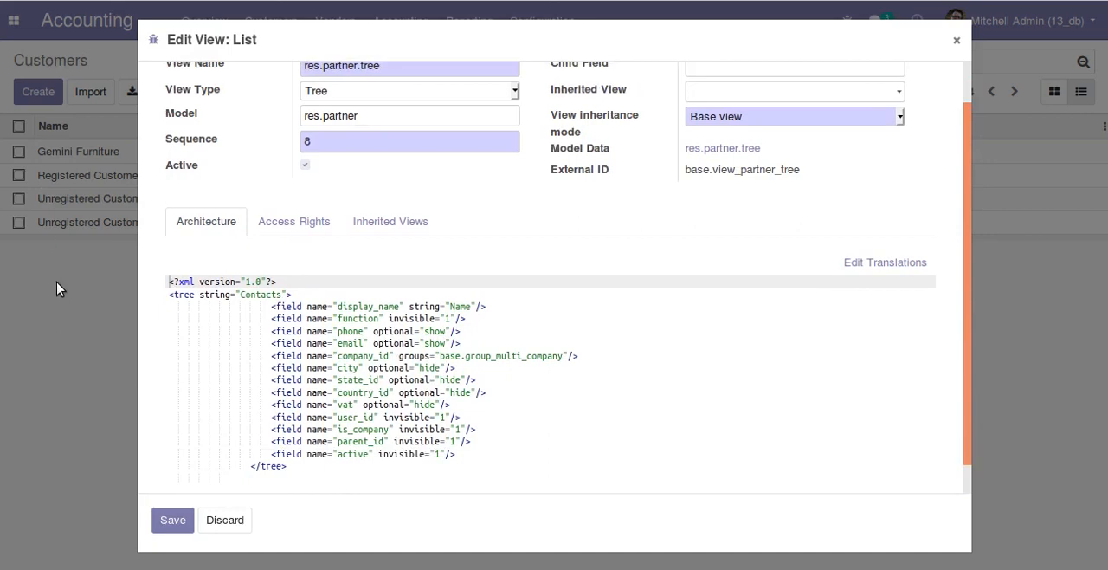
mouse_move(275, 305)
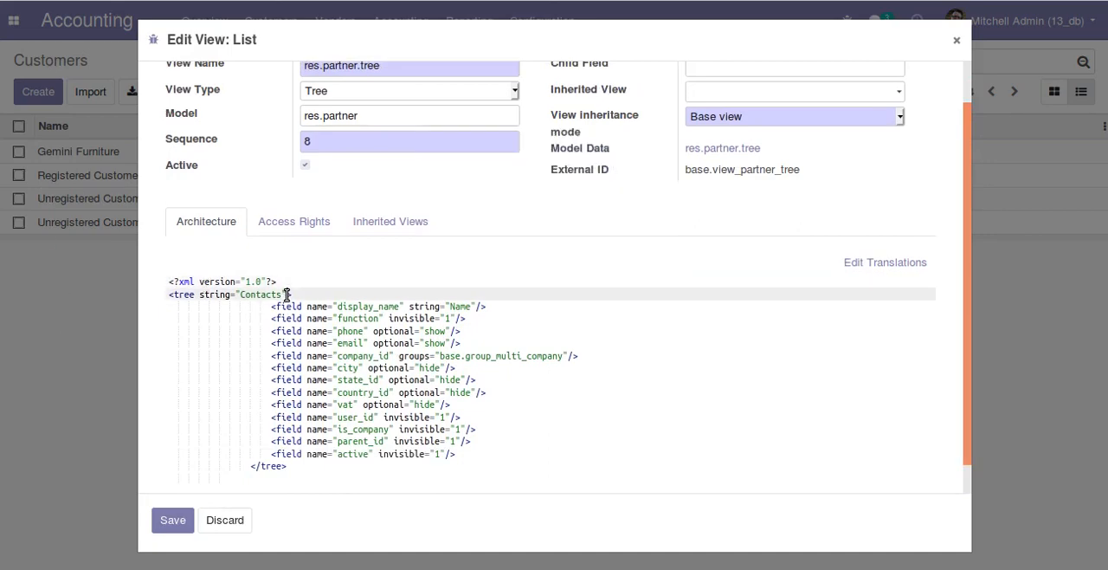
type("mu")
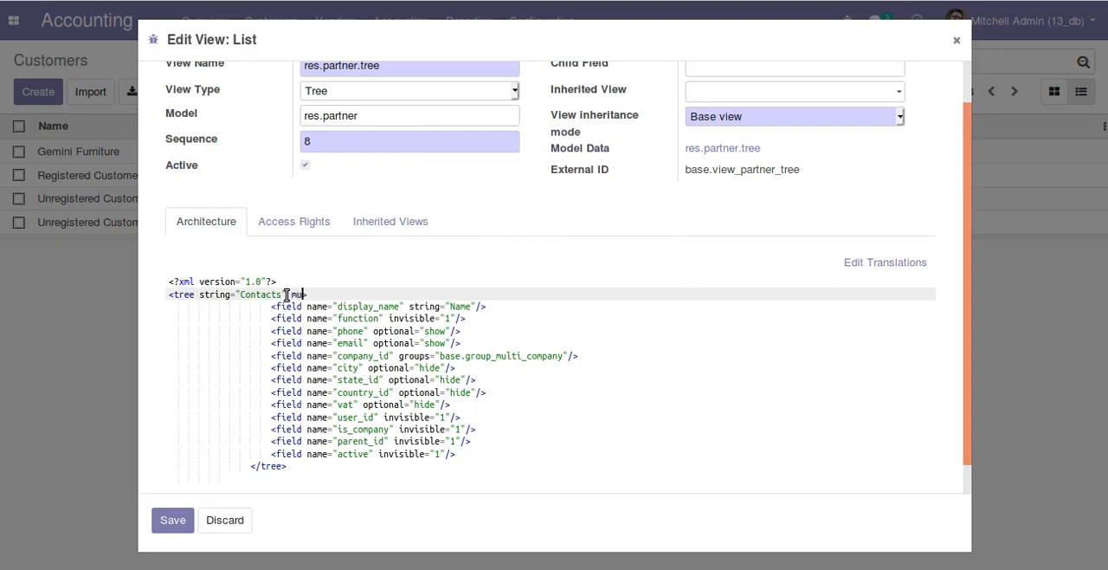
type("multi_edit=\"1\">")
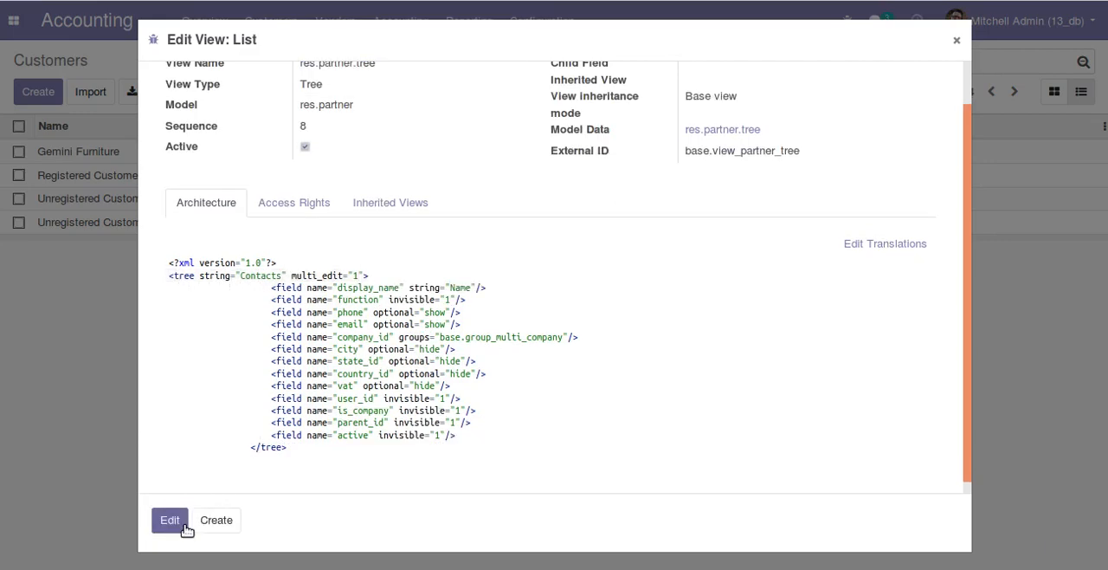
mouse_move(277, 295)
type("azure")
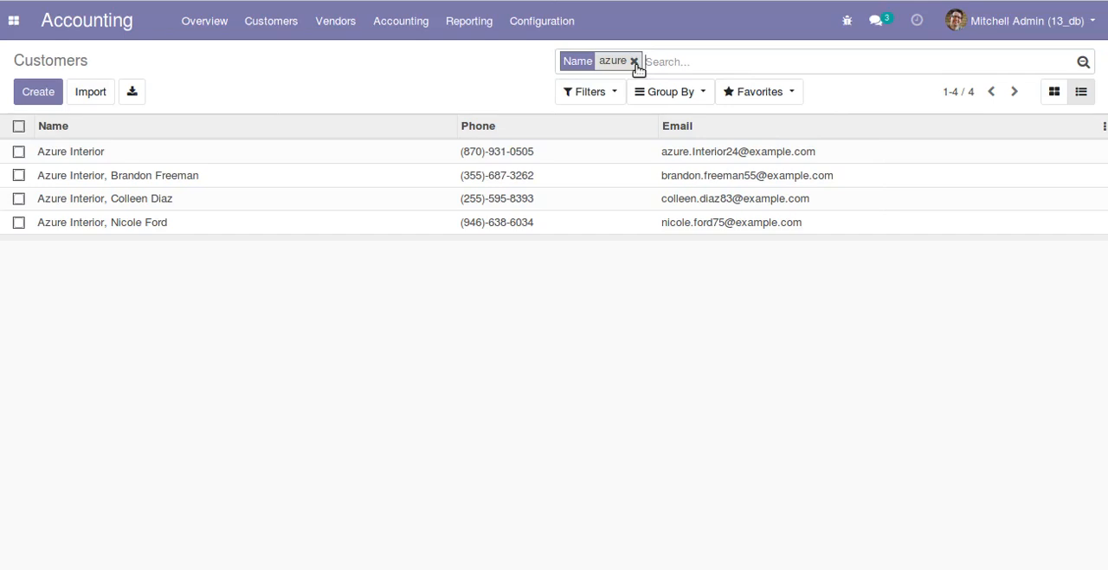
mouse_move(182, 171)
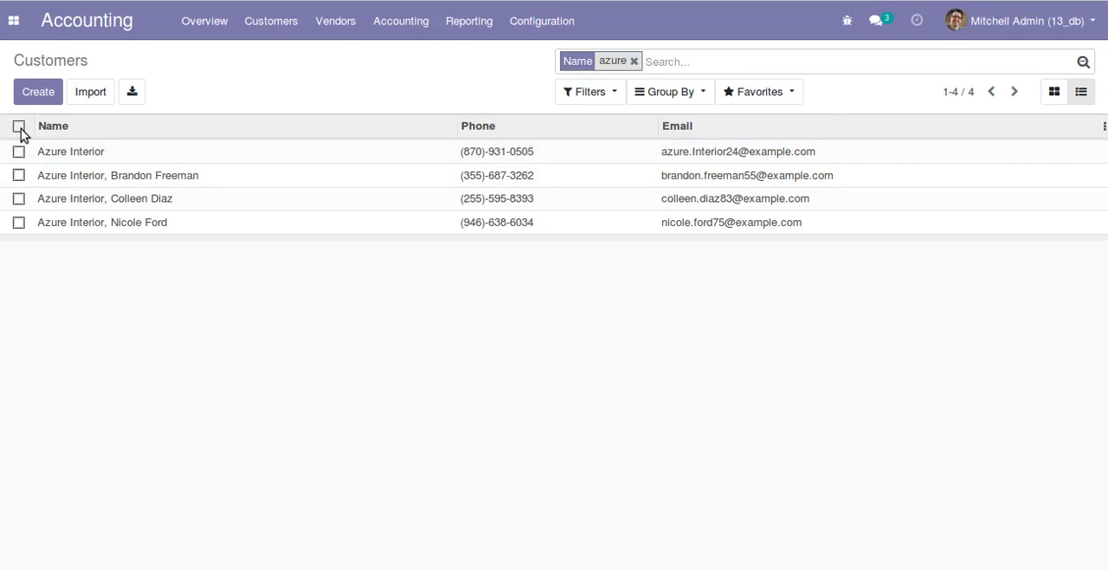
Select all four Azure records and mass-update their phone to 123456789, confirming the change
left_click(19, 125)
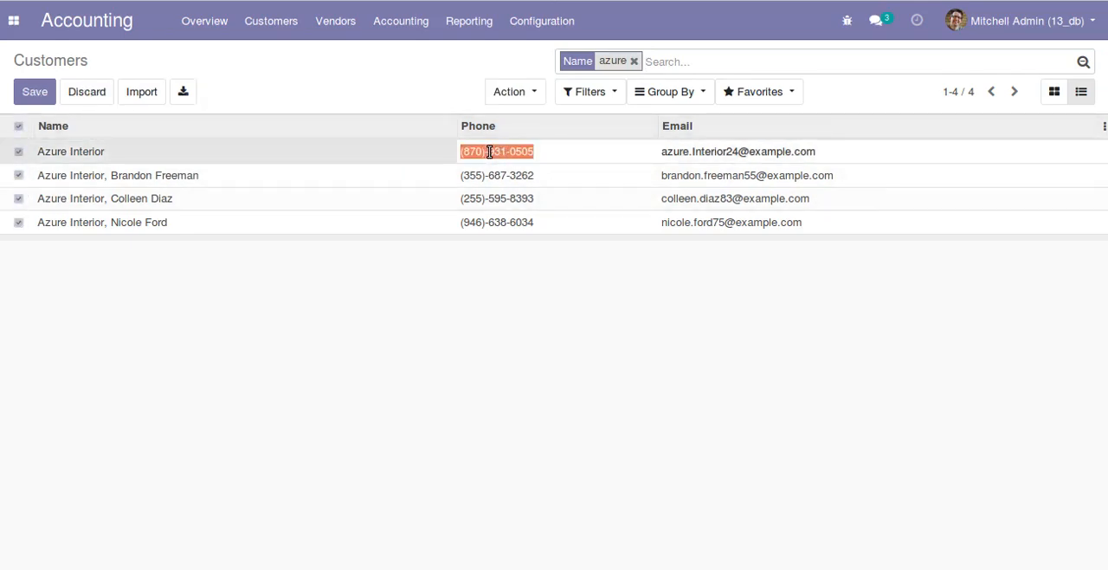
type("12345")
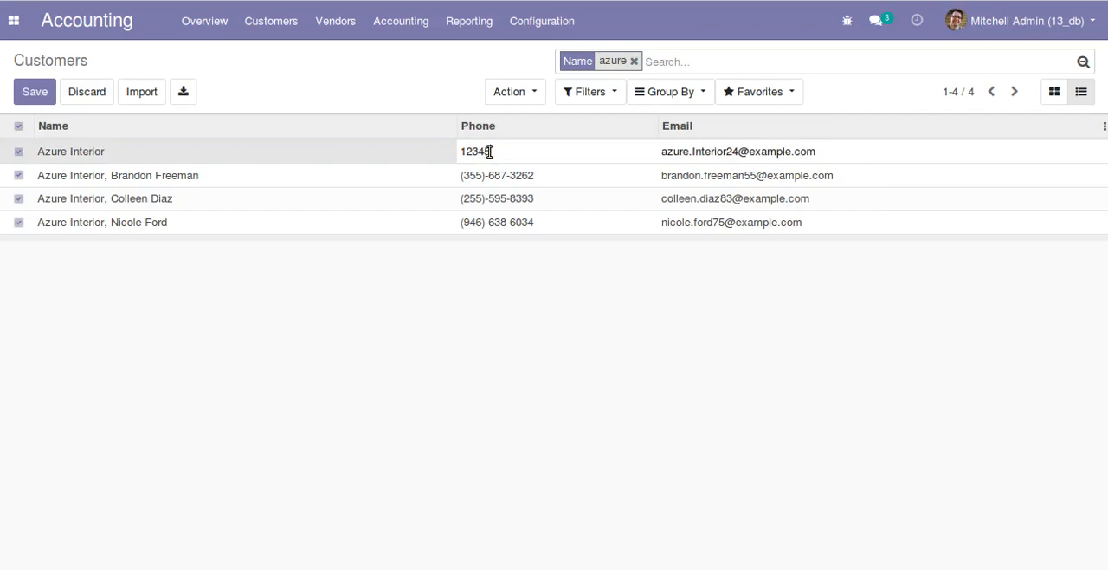
type("6789")
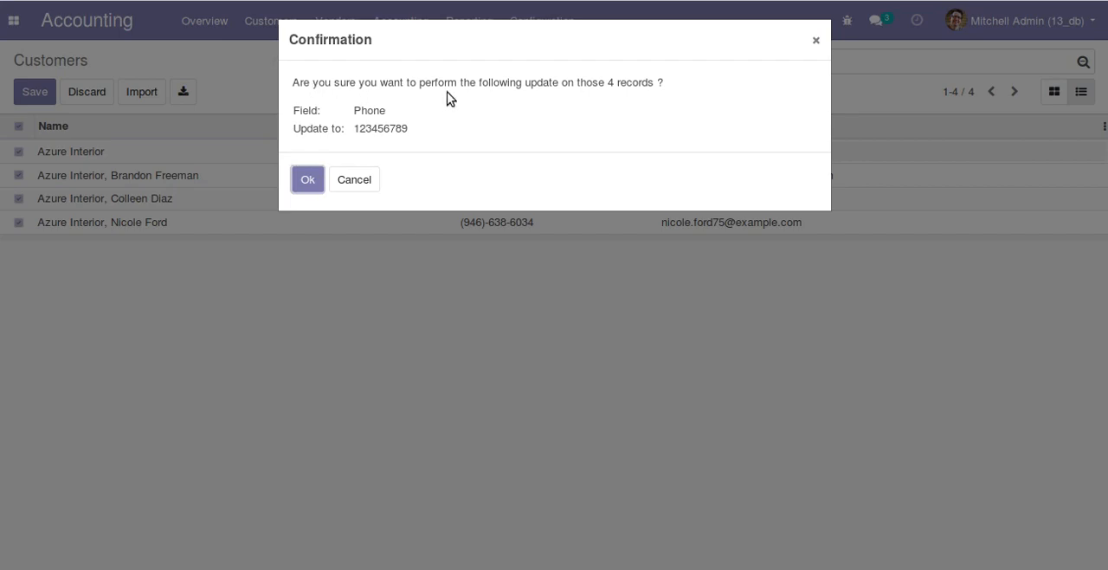
mouse_move(384, 84)
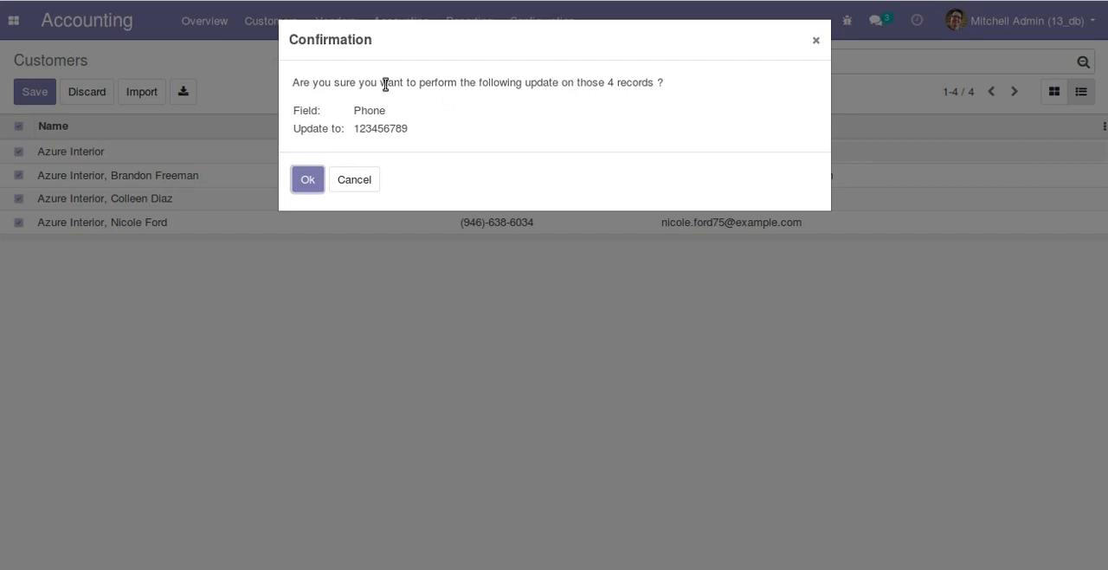
mouse_move(305, 114)
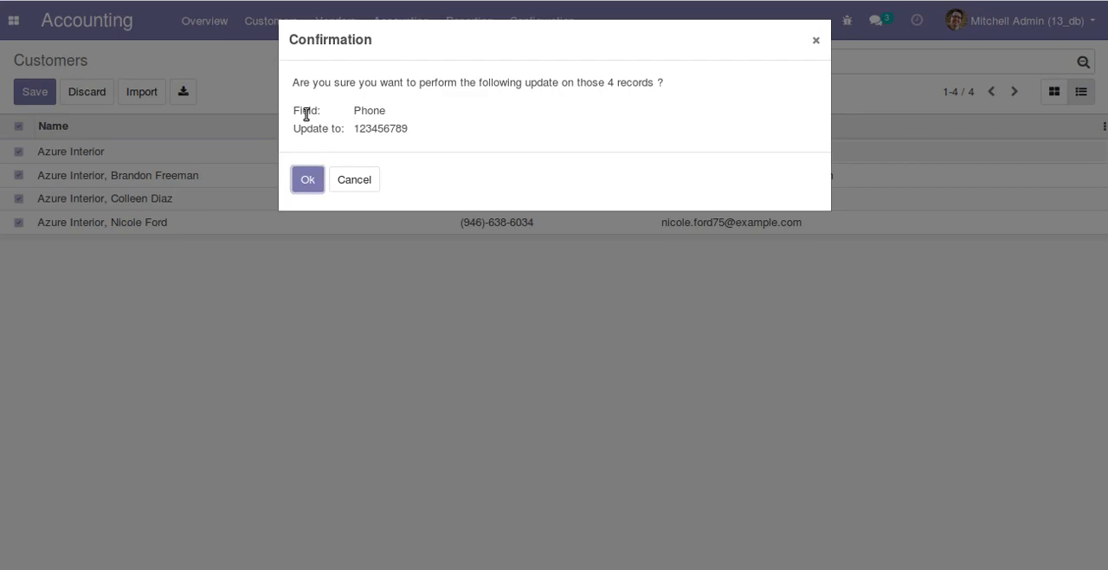
double_click(381, 129)
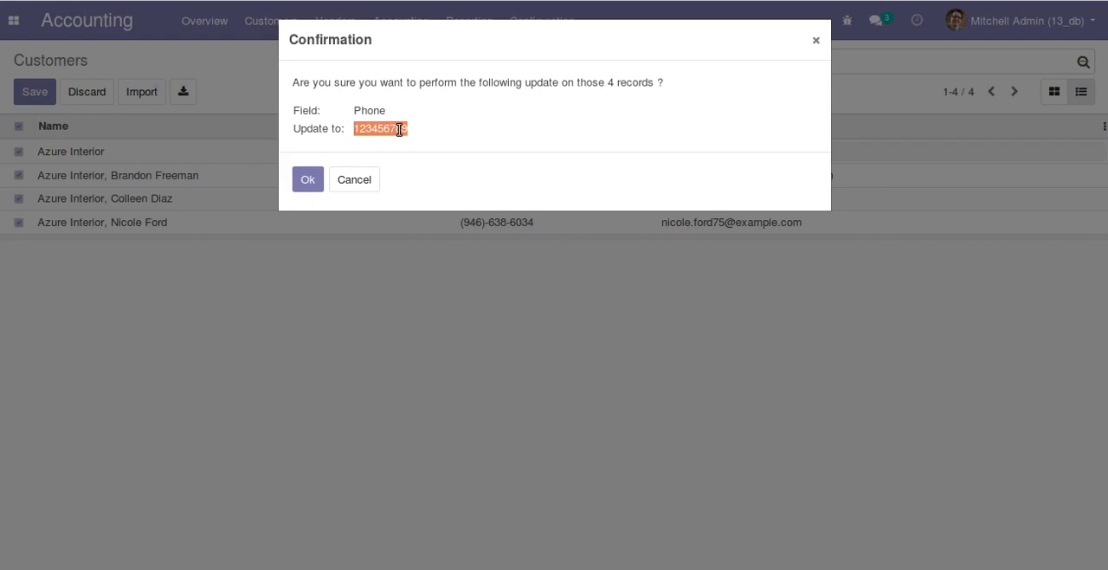
left_click(309, 180)
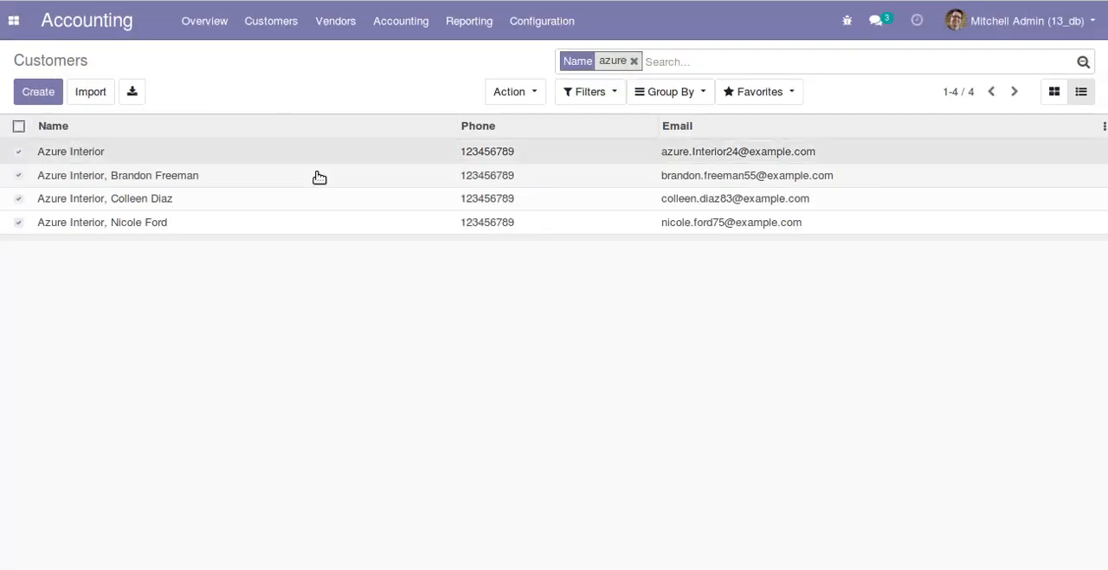
mouse_move(474, 147)
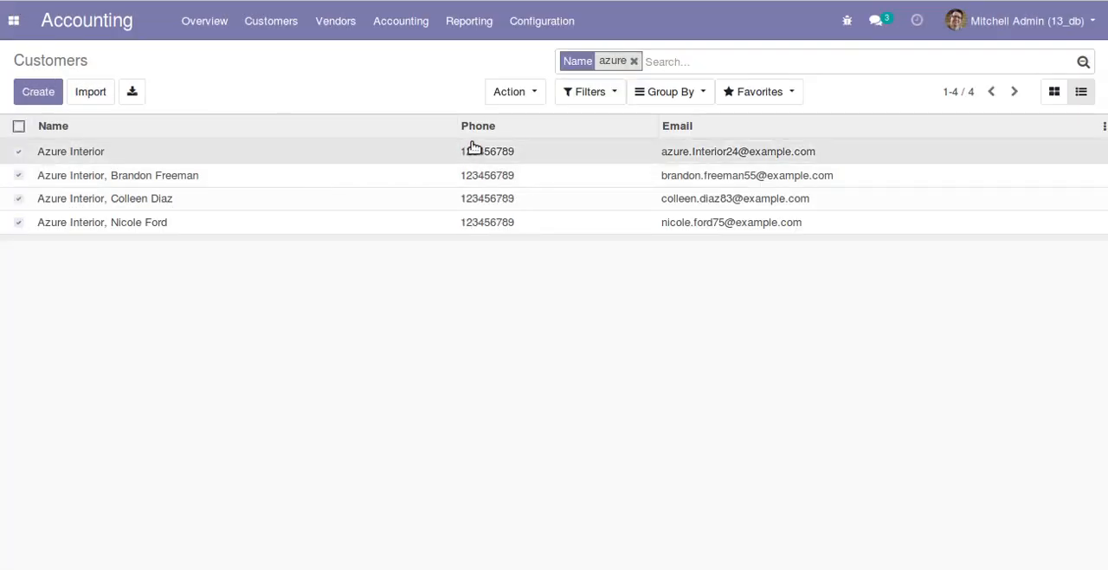
mouse_move(471, 275)
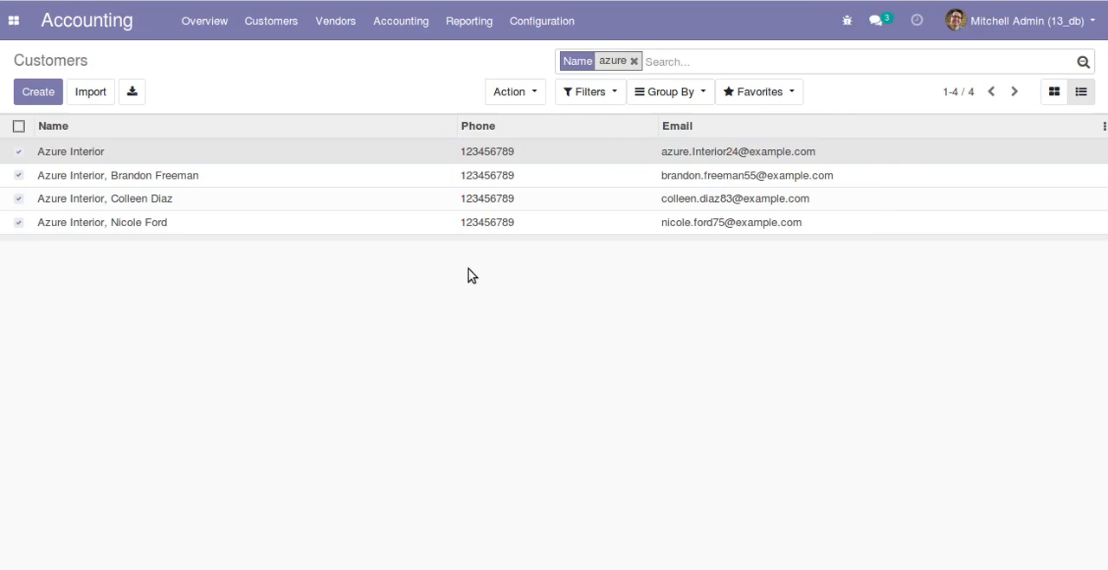
double_click(767, 150)
type("odo")
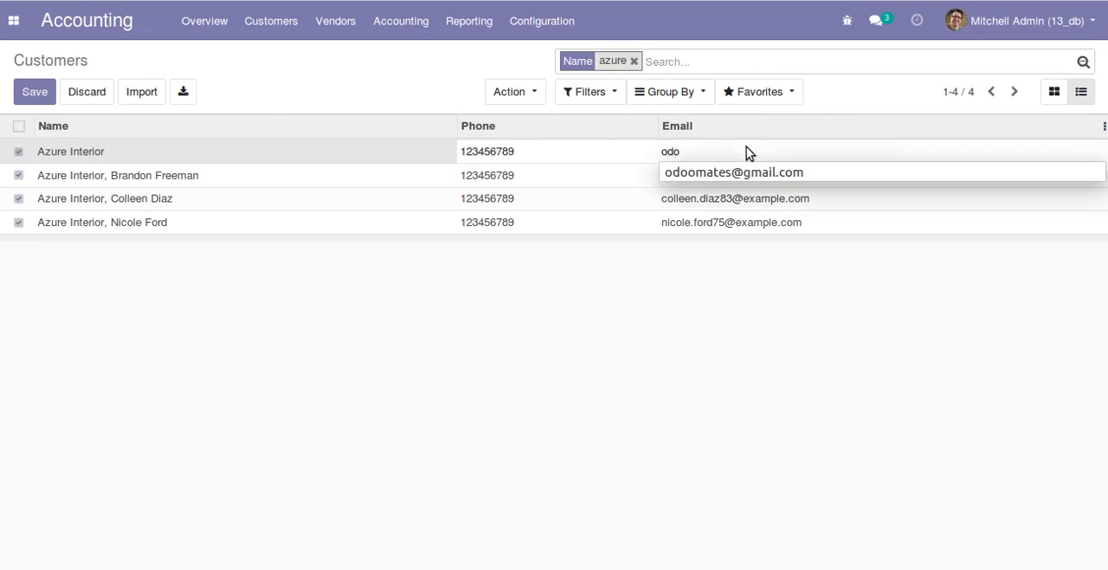
left_click(734, 171)
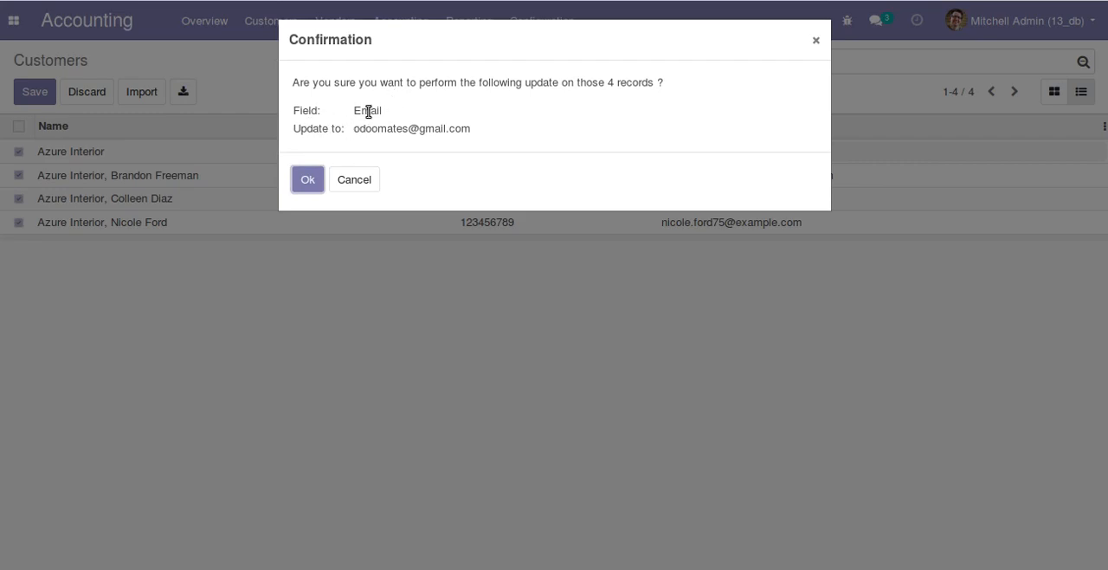
mouse_move(423, 131)
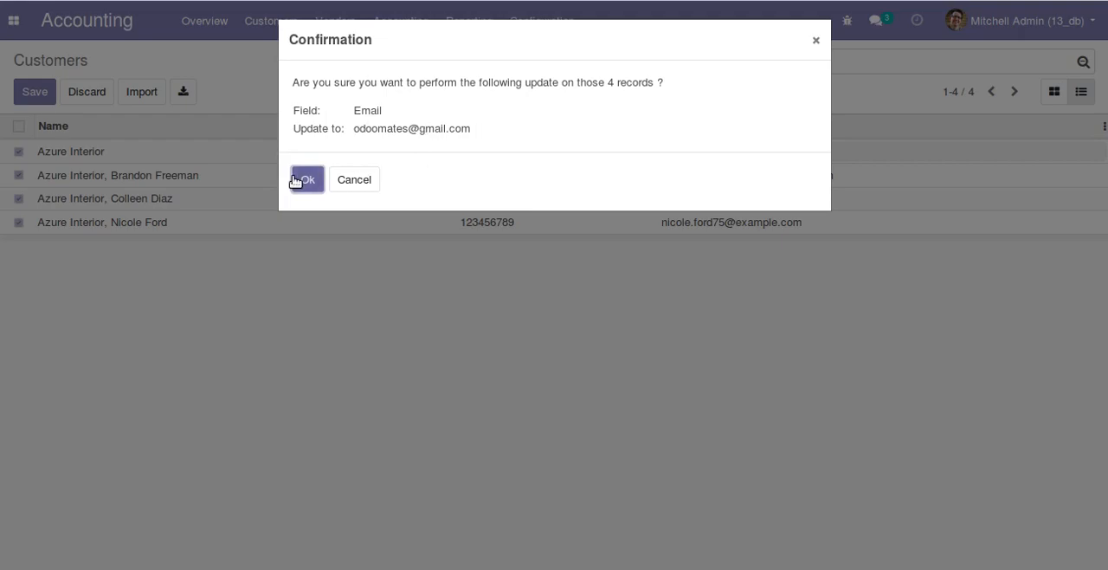
left_click(305, 180)
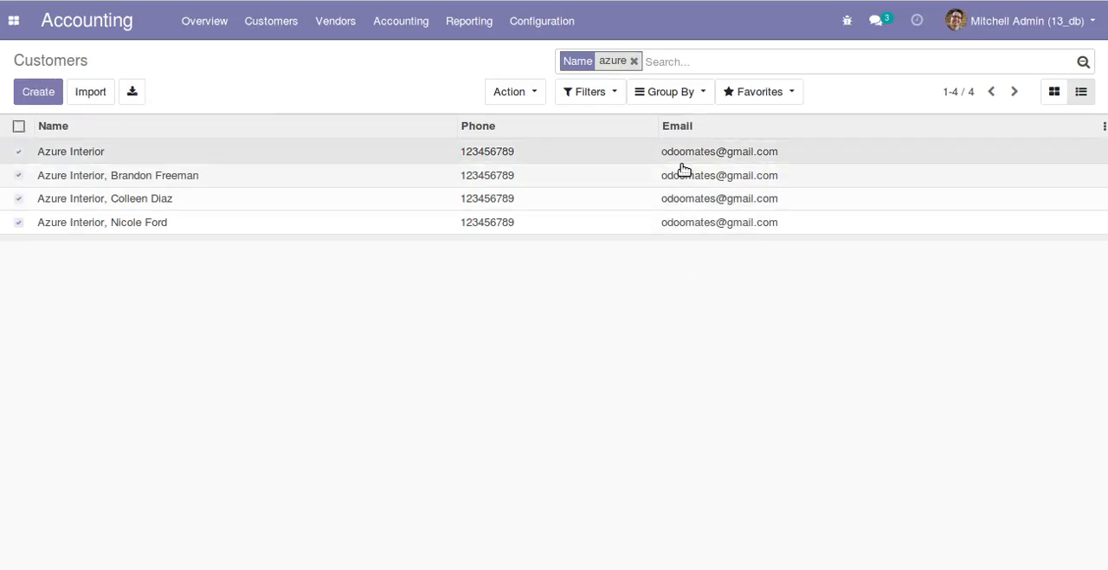
mouse_move(684, 197)
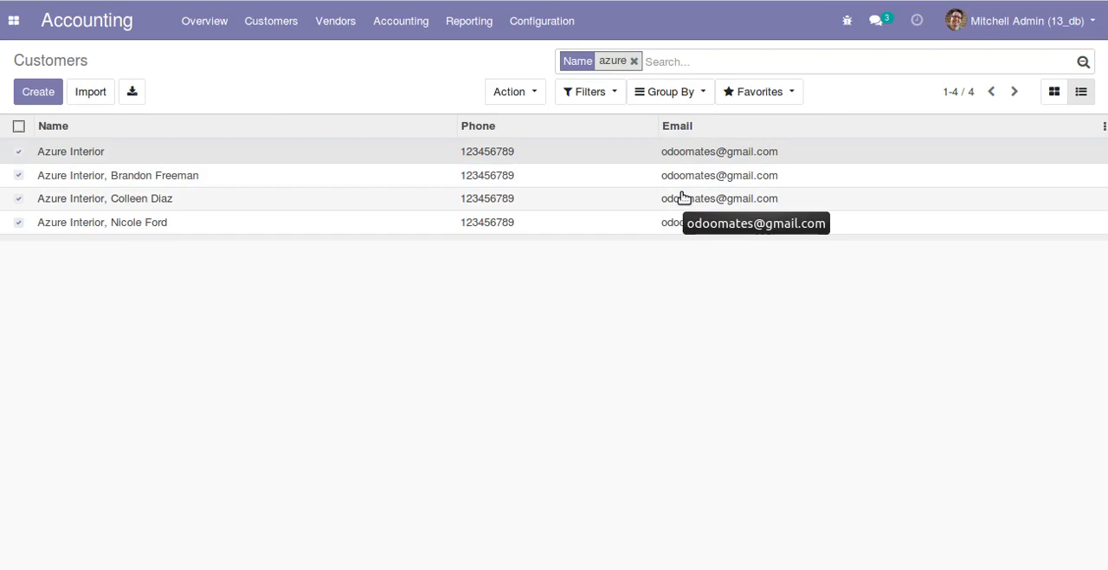
Show the Tax ID column and mass-update all four Azure records' Tax ID to 789, confirming
left_click(1103, 124)
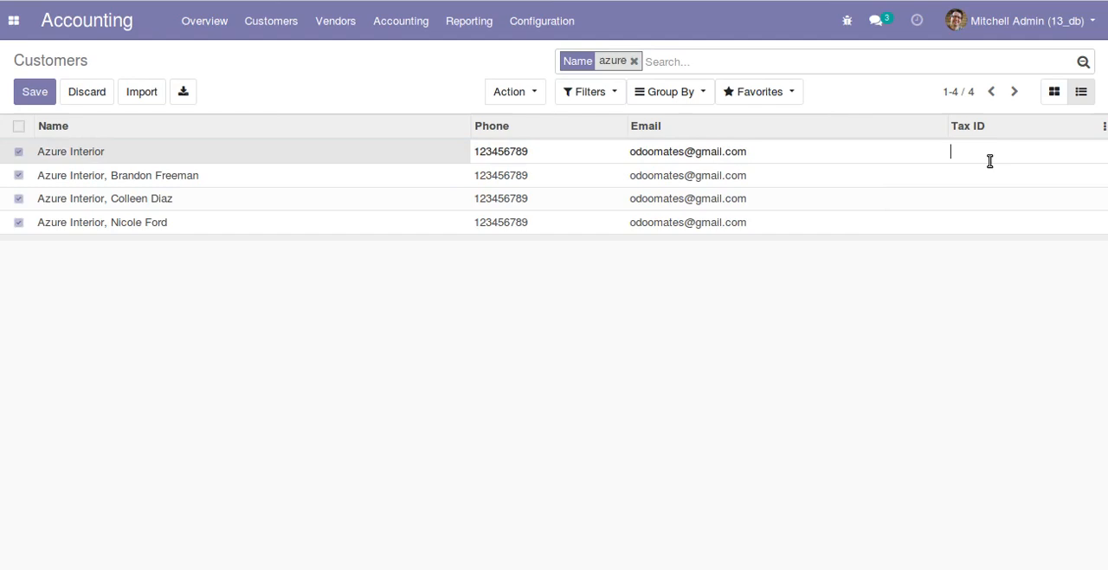
type("1234")
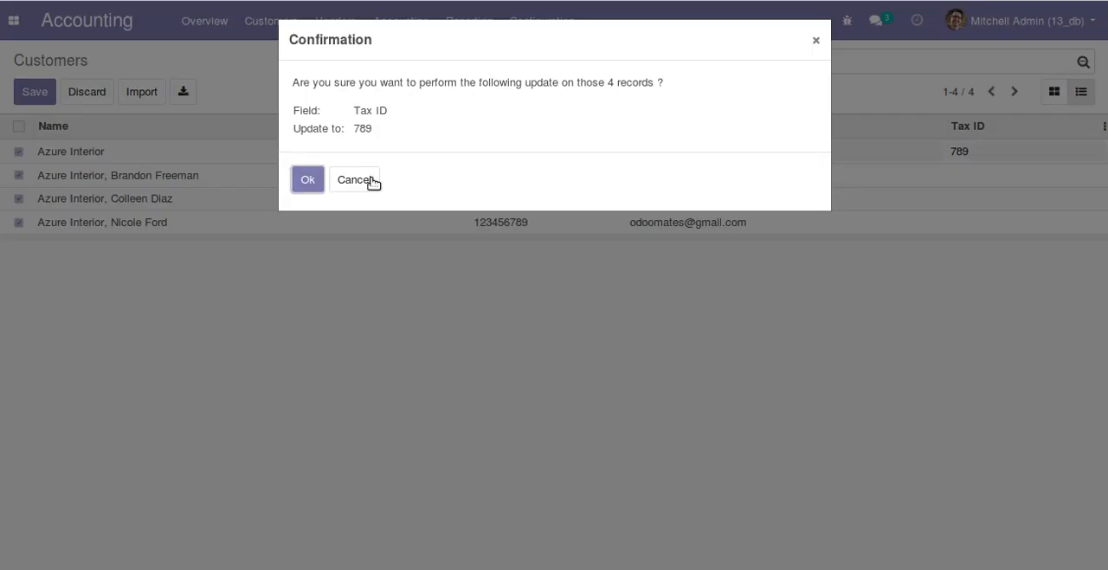
left_click(308, 180)
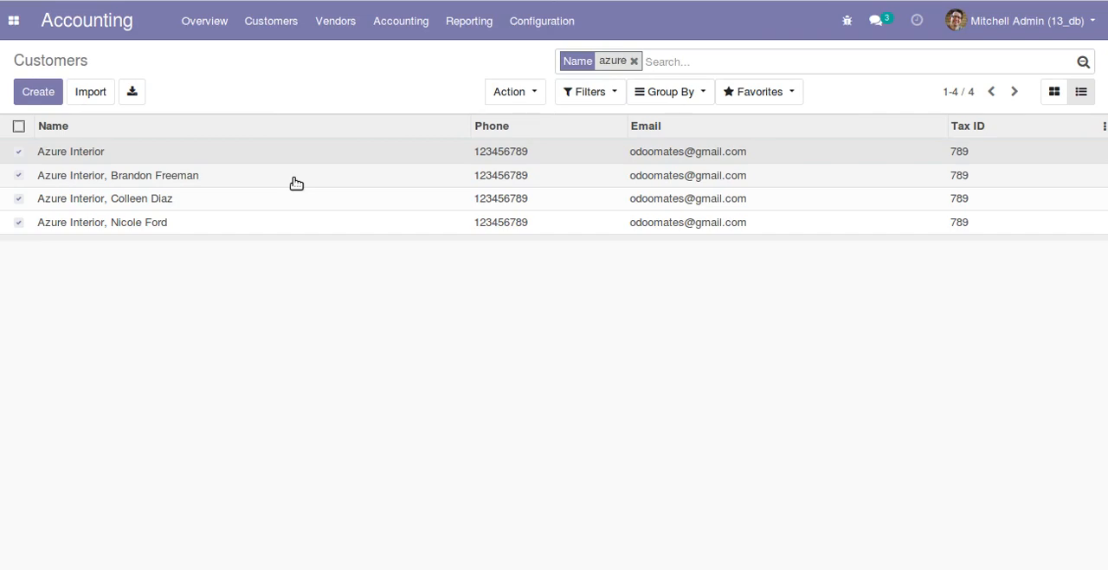
mouse_move(812, 27)
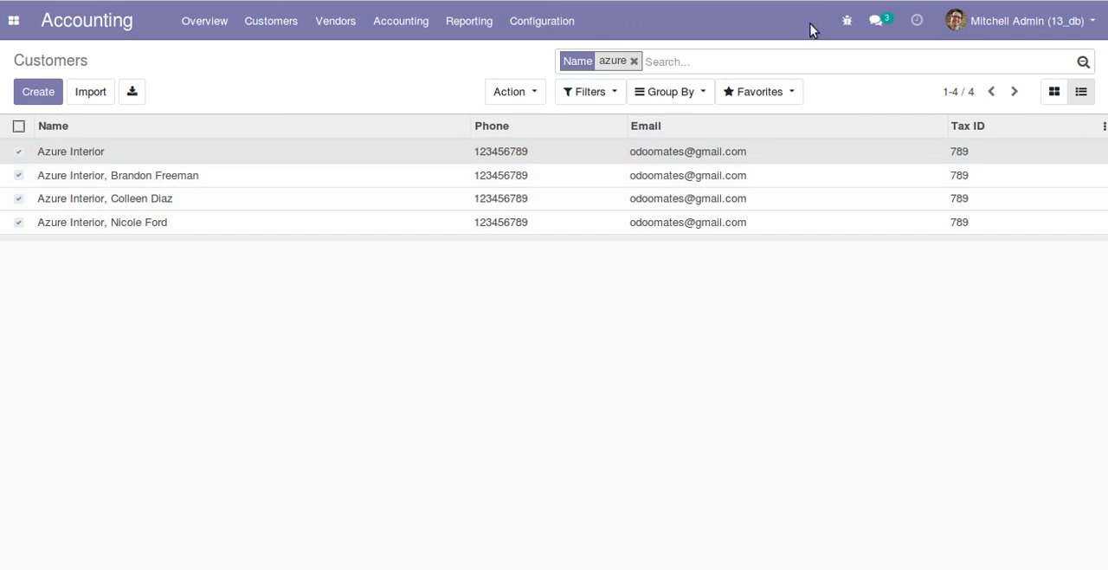
left_click(846, 21)
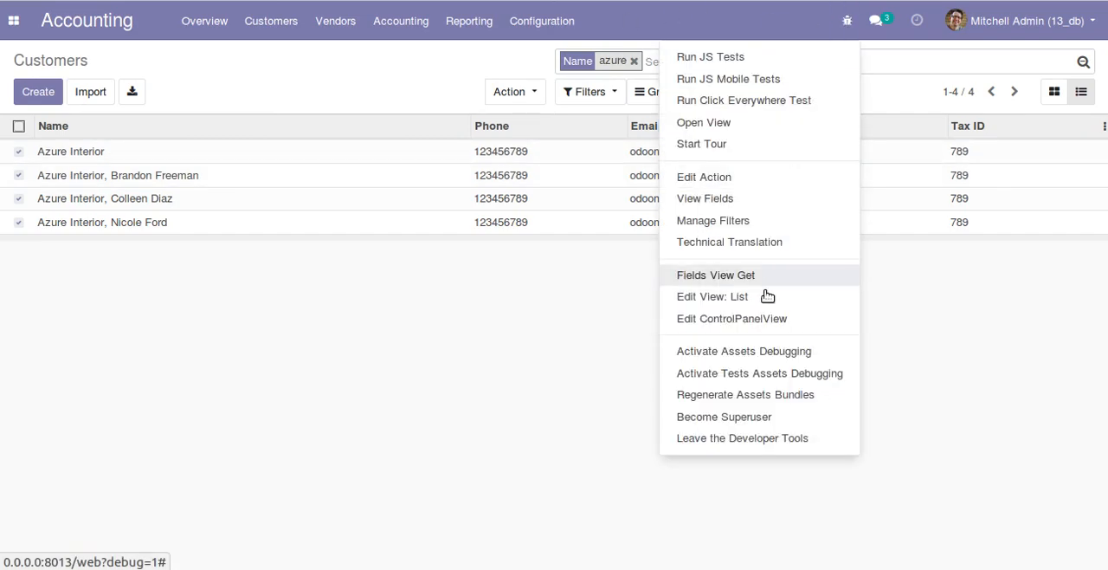
left_click(713, 296)
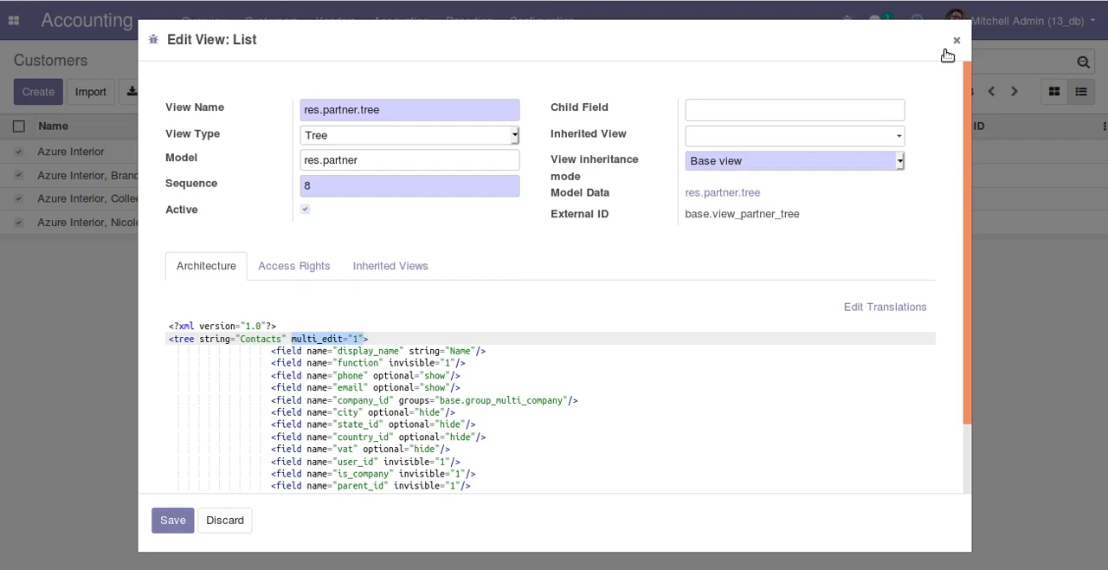
left_click(956, 40)
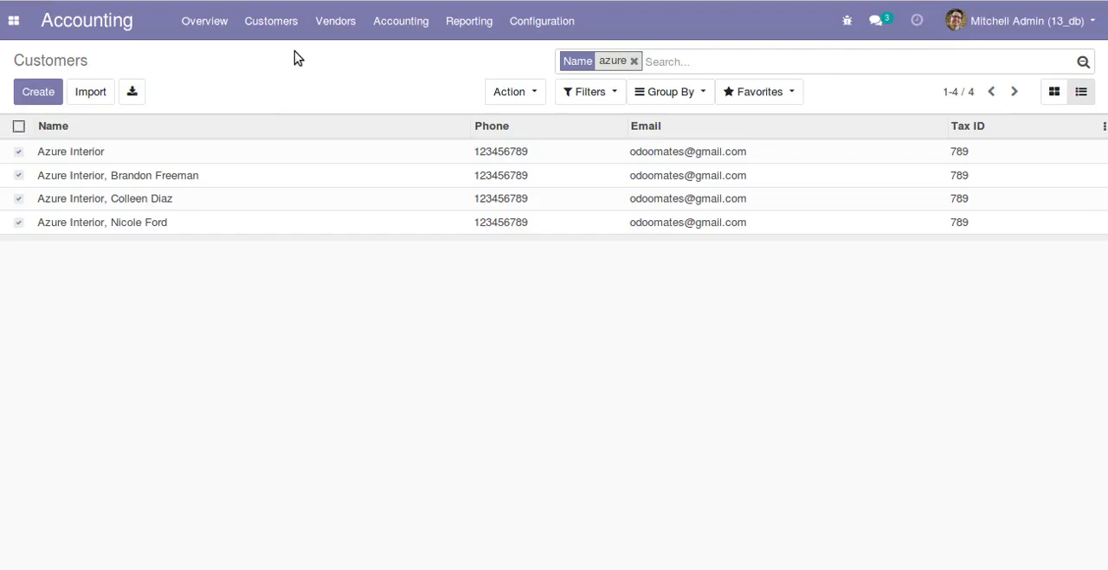